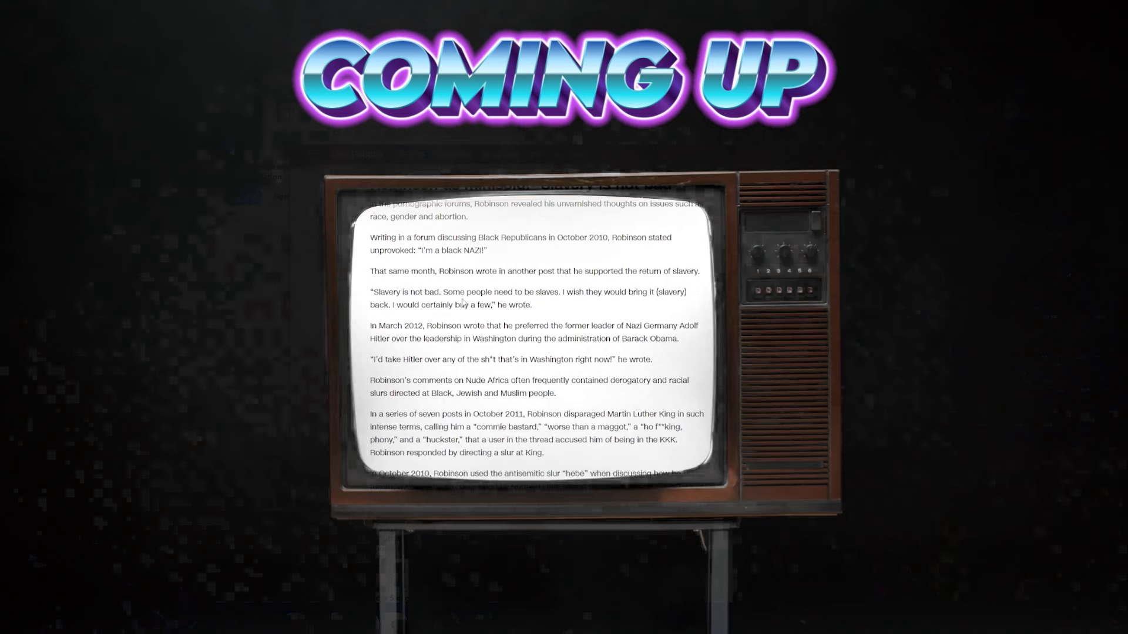
mouse_move(569, 286)
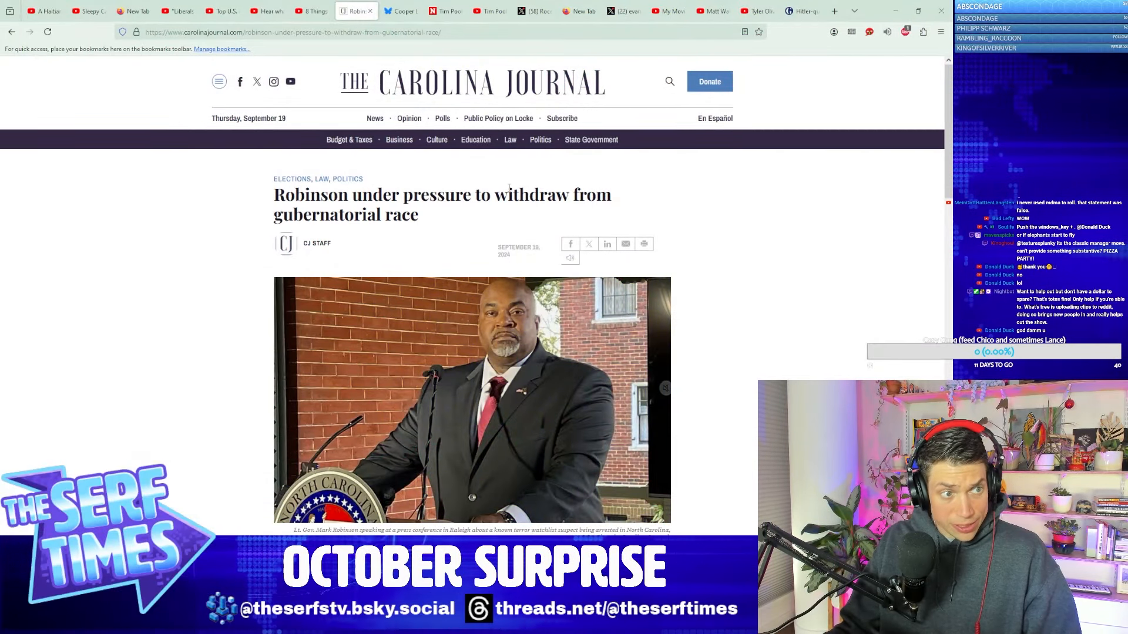
Step: Scroll the Carolina Journal article past the photo to the 'Who would be listed on your ballot?' section
scroll("down", 3)
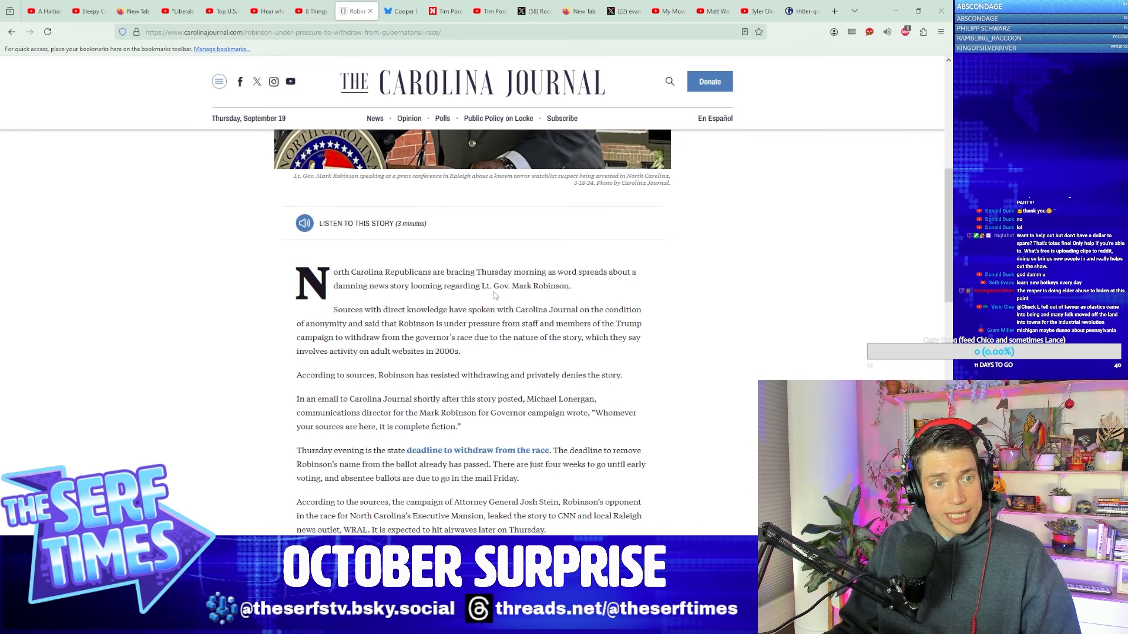
scroll("down", 3)
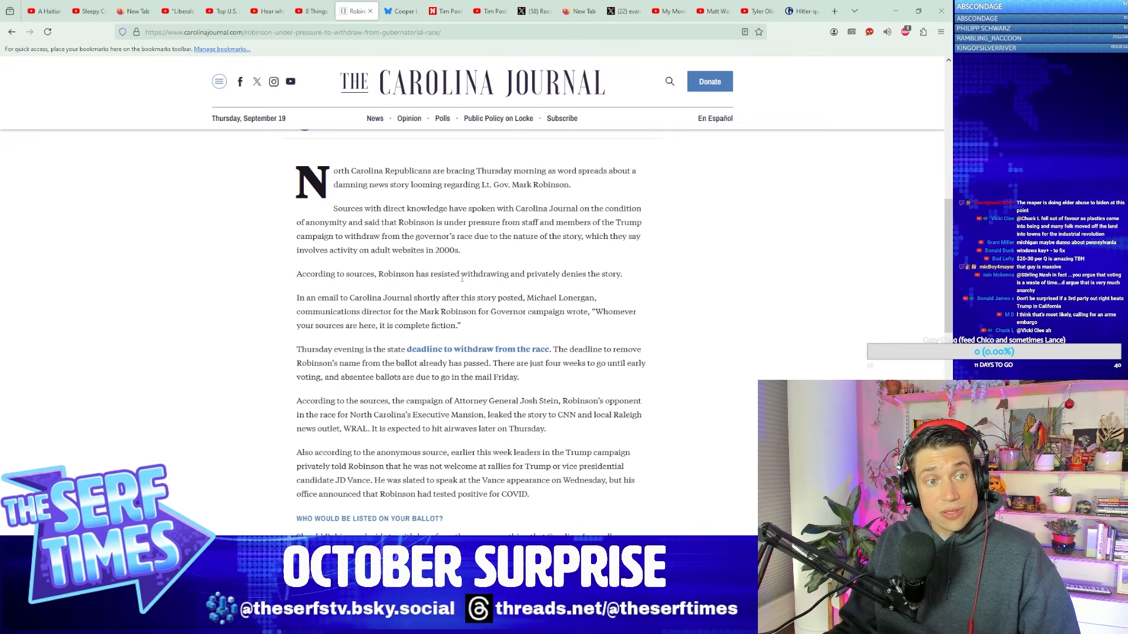
scroll("down", 3)
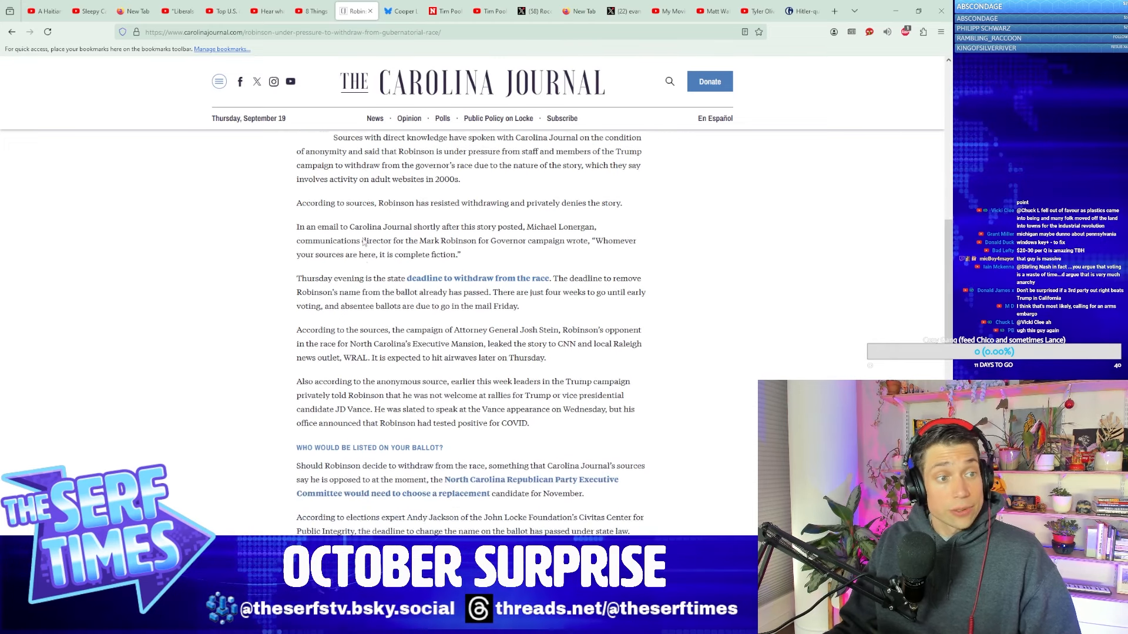
scroll("down", 3)
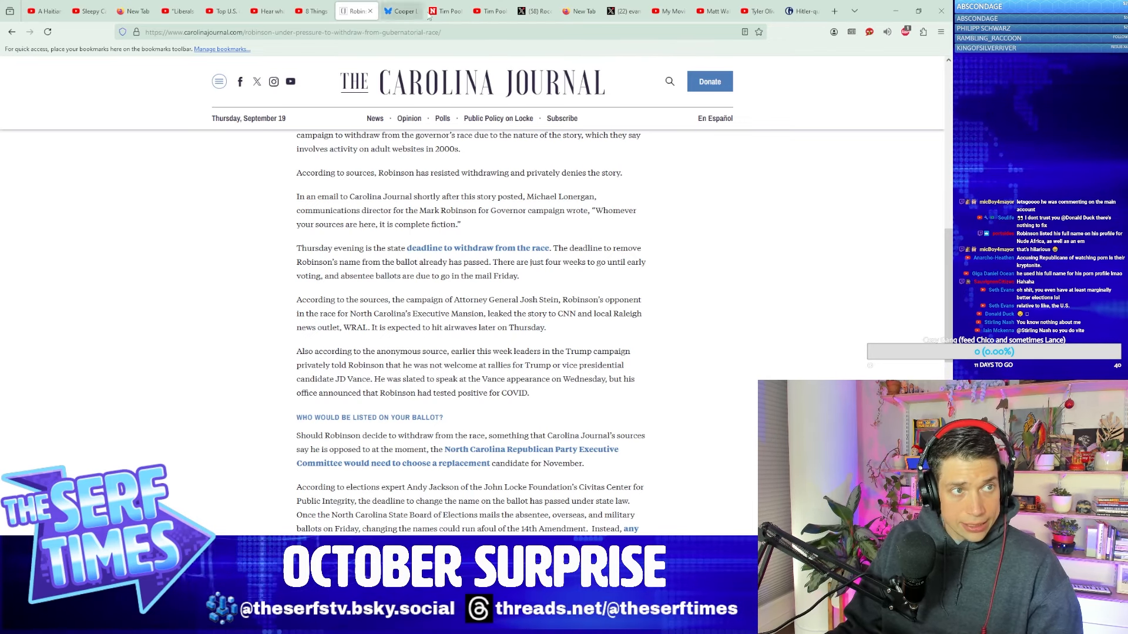
Step: Switch to the Bluesky tab showing Cooper Lund's post predicting Robinson will drop out
left_click(401, 11)
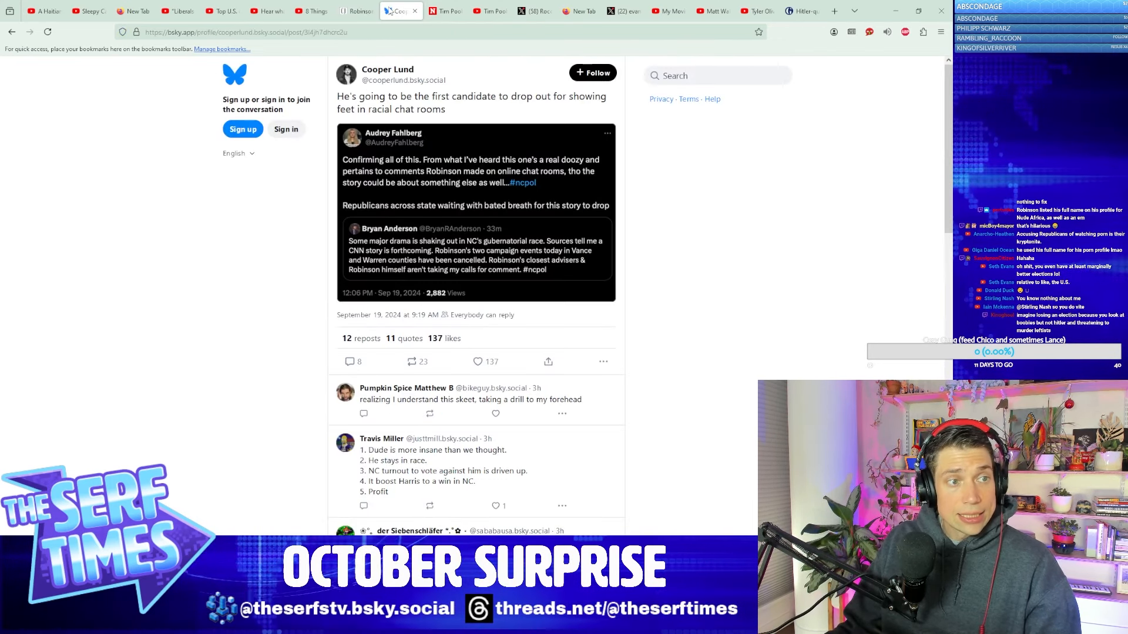
mouse_move(524, 166)
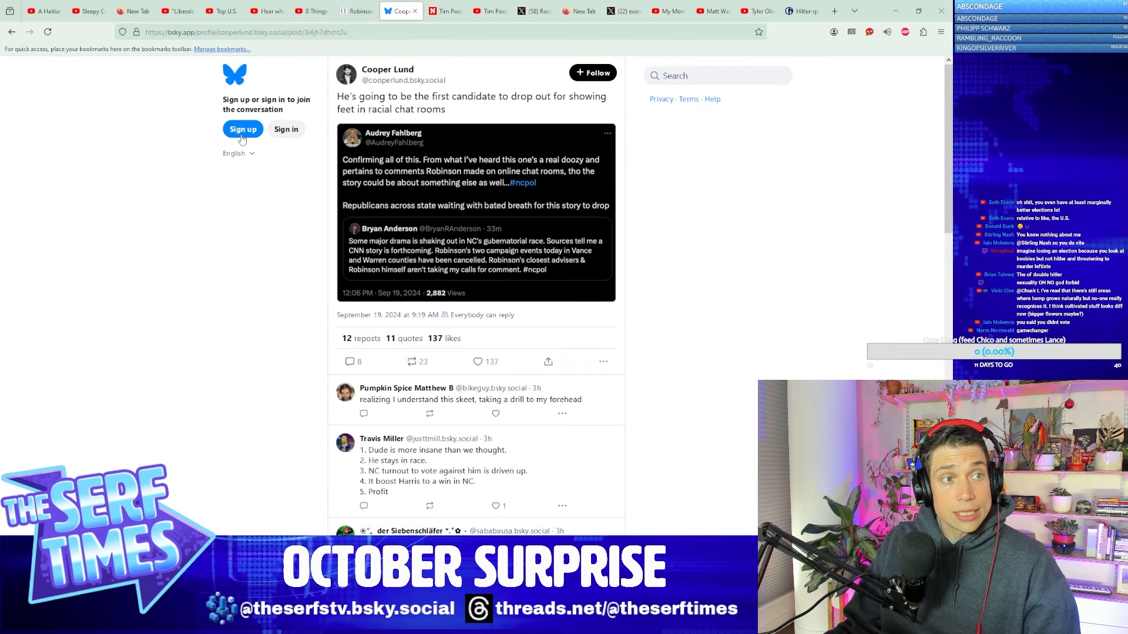
mouse_move(276, 161)
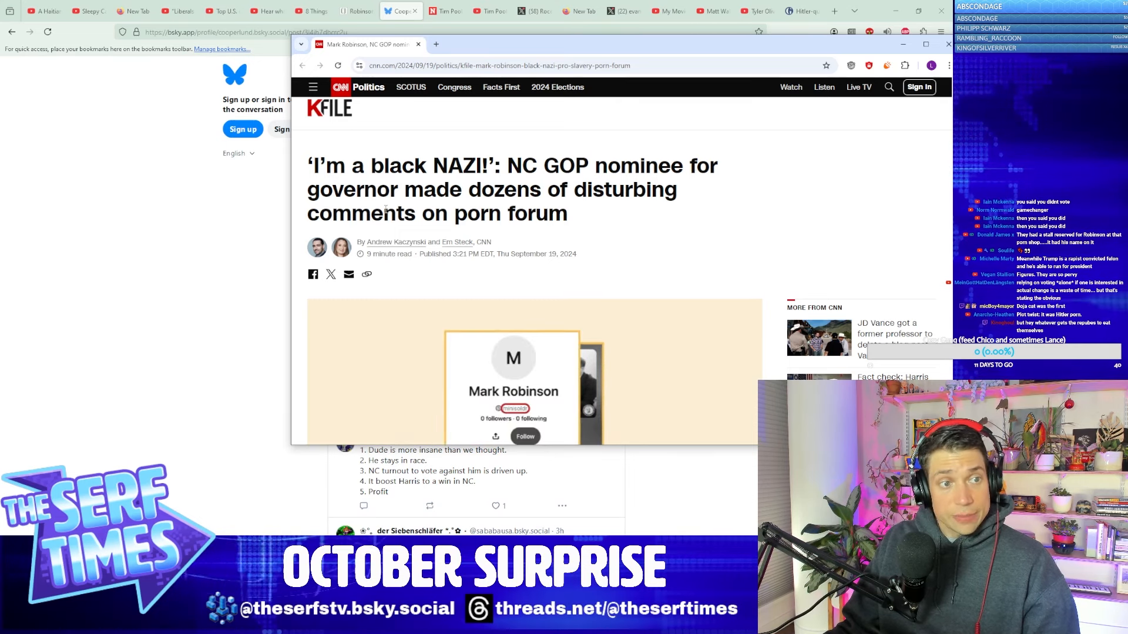
Step: Scroll the CNN KFile article past the header image into its opening paragraphs
scroll("down", 3)
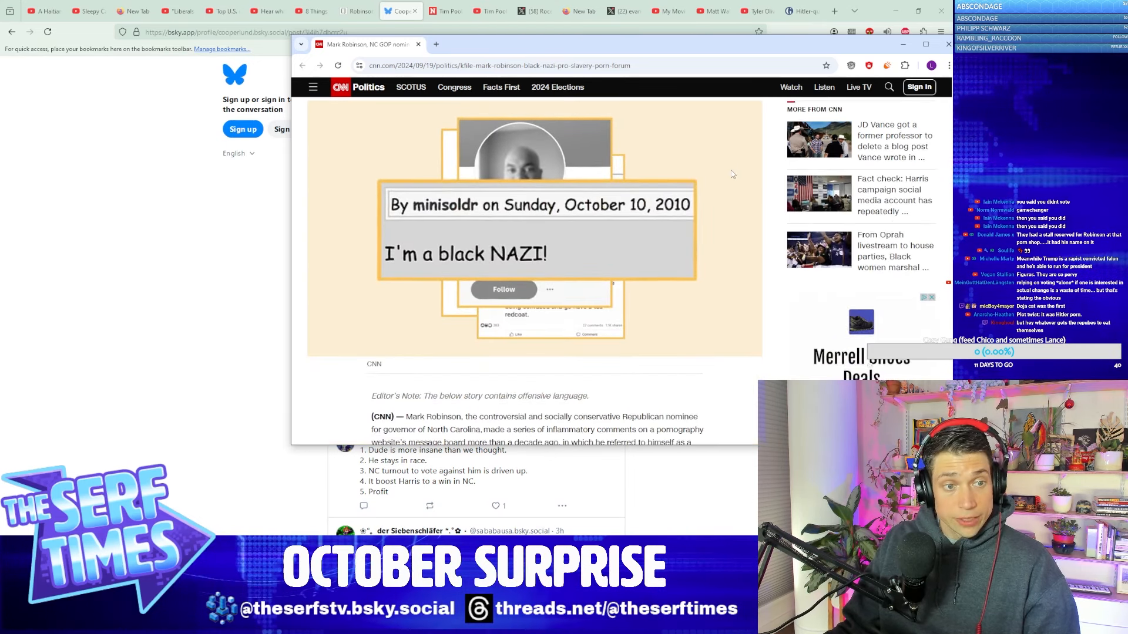
scroll("down", 3)
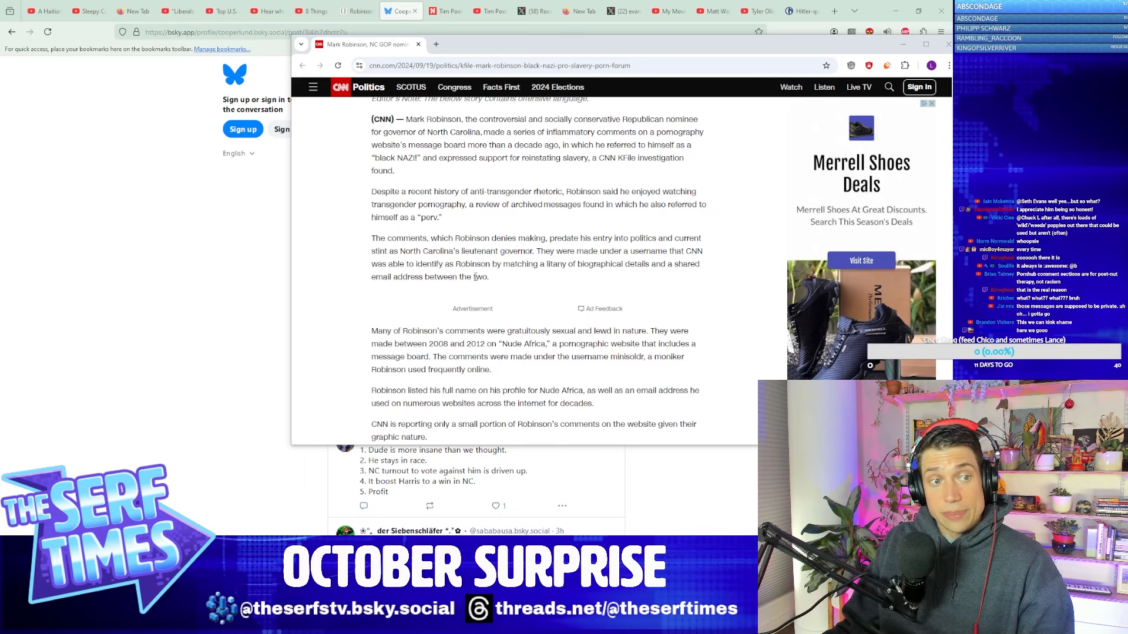
scroll("down", 3)
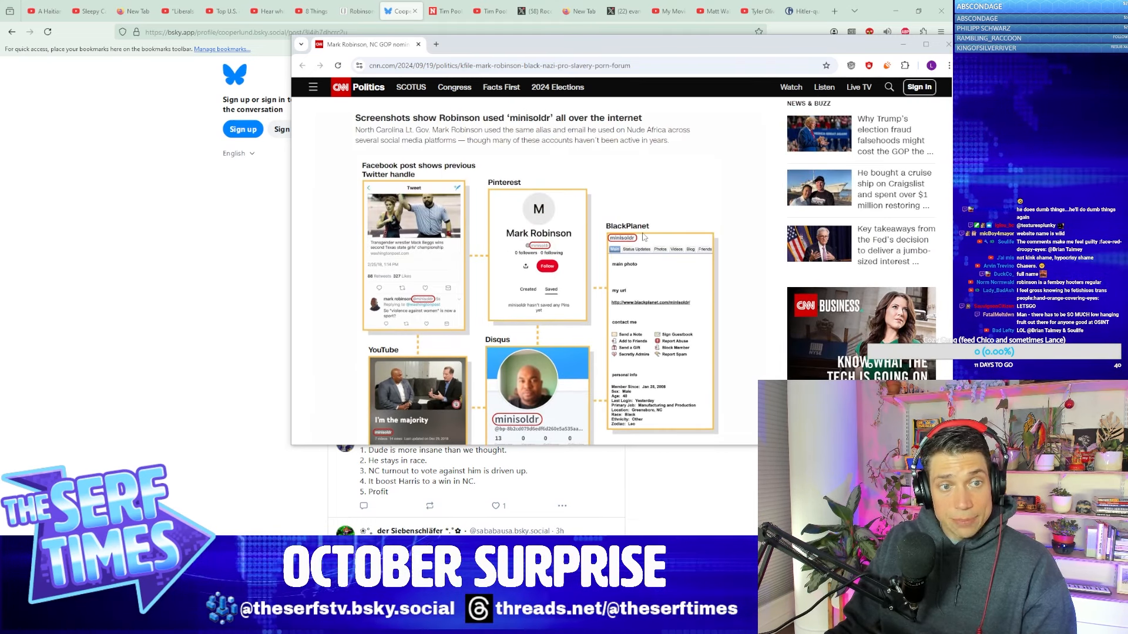
Step: Read down through Robinson's denial and his 'not getting out of this race' quote
scroll("down", 3)
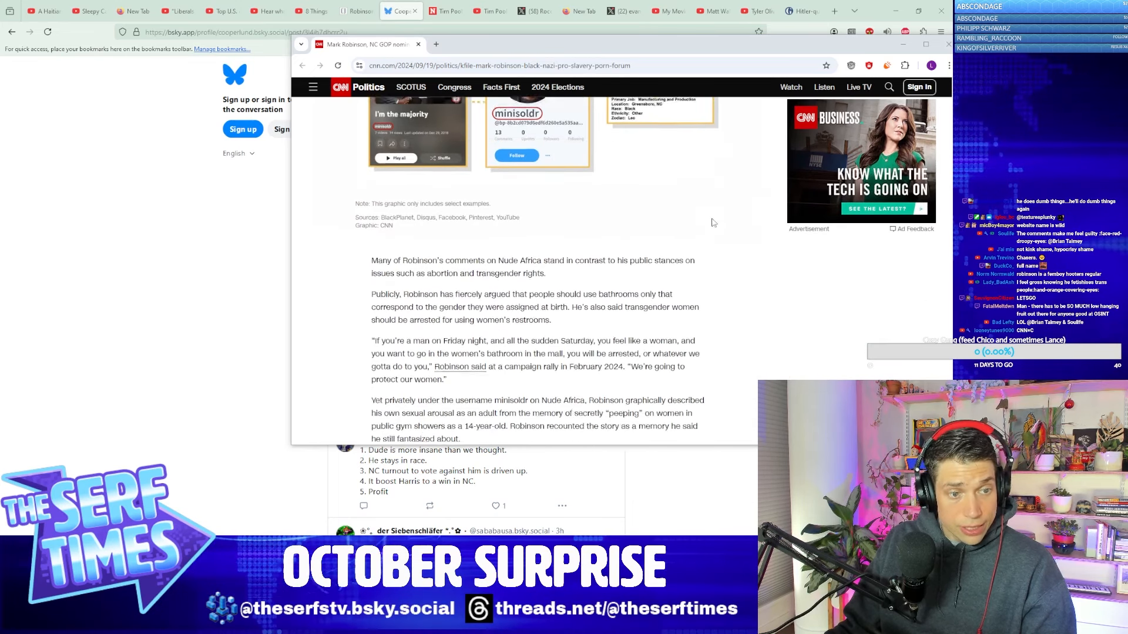
scroll("down", 3)
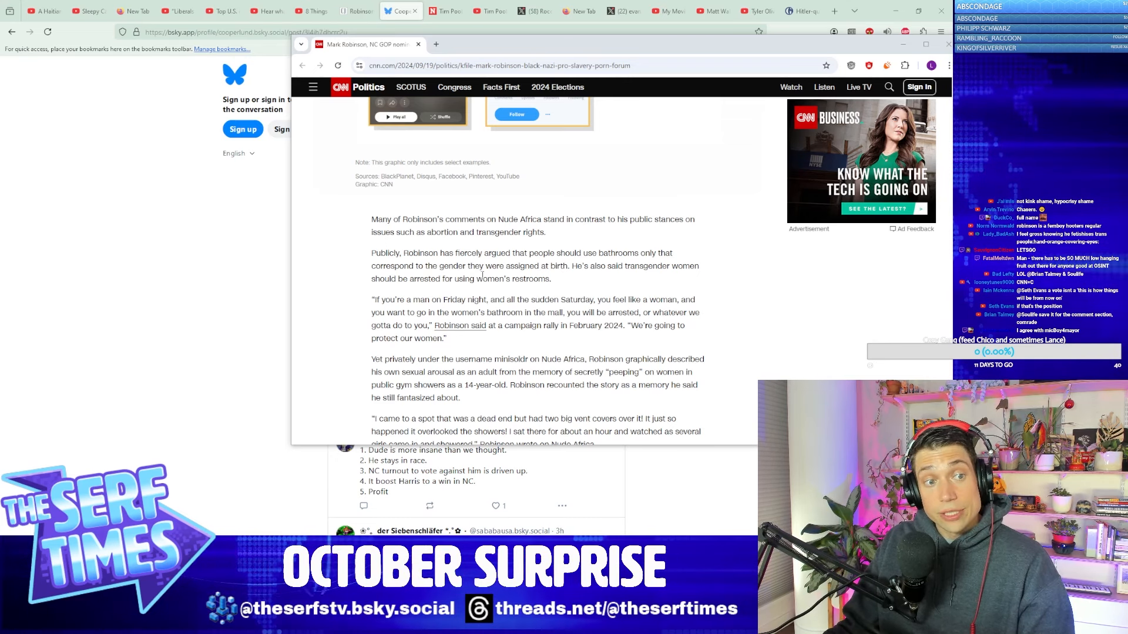
scroll("down", 3)
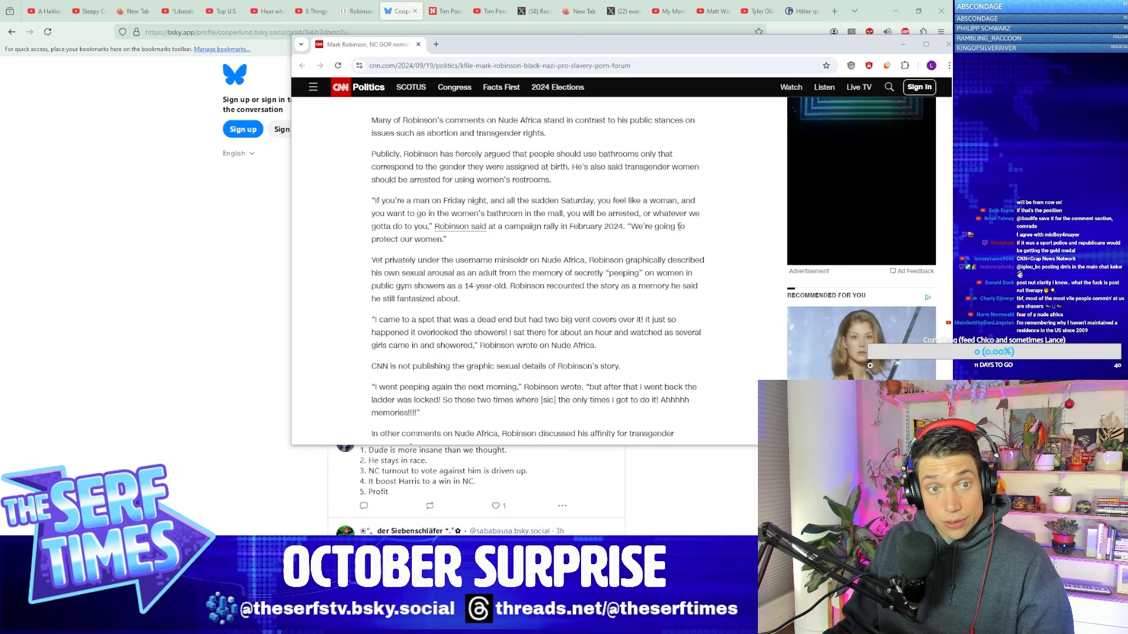
scroll("down", 3)
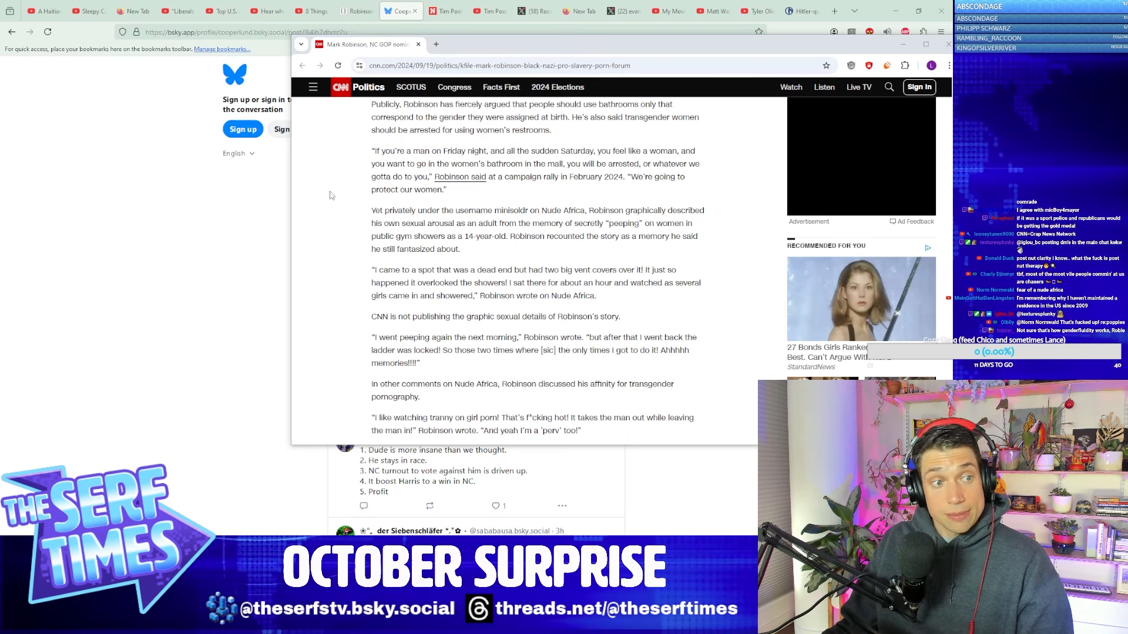
Step: Continue reading to the 'A history of controversial statements' heading
scroll("down", 3)
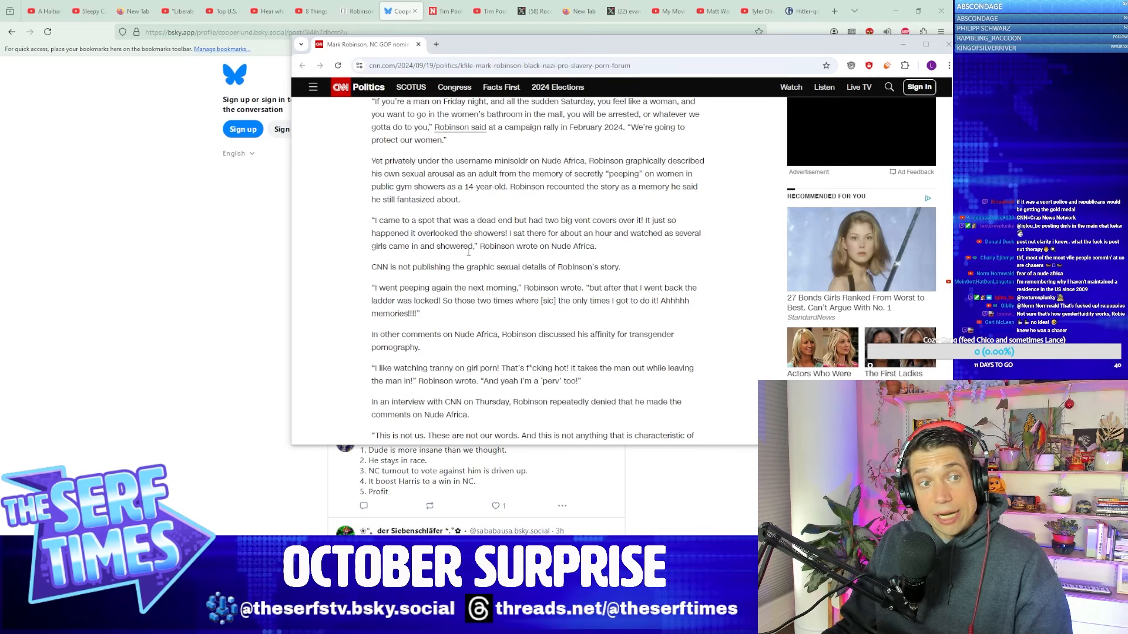
scroll("down", 3)
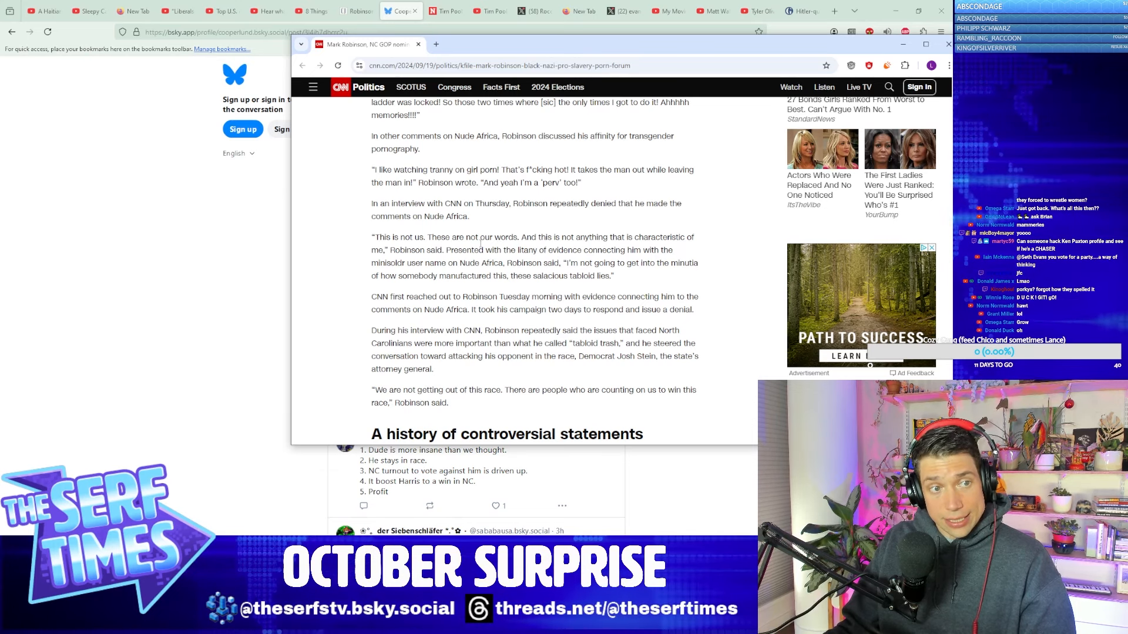
scroll("down", 3)
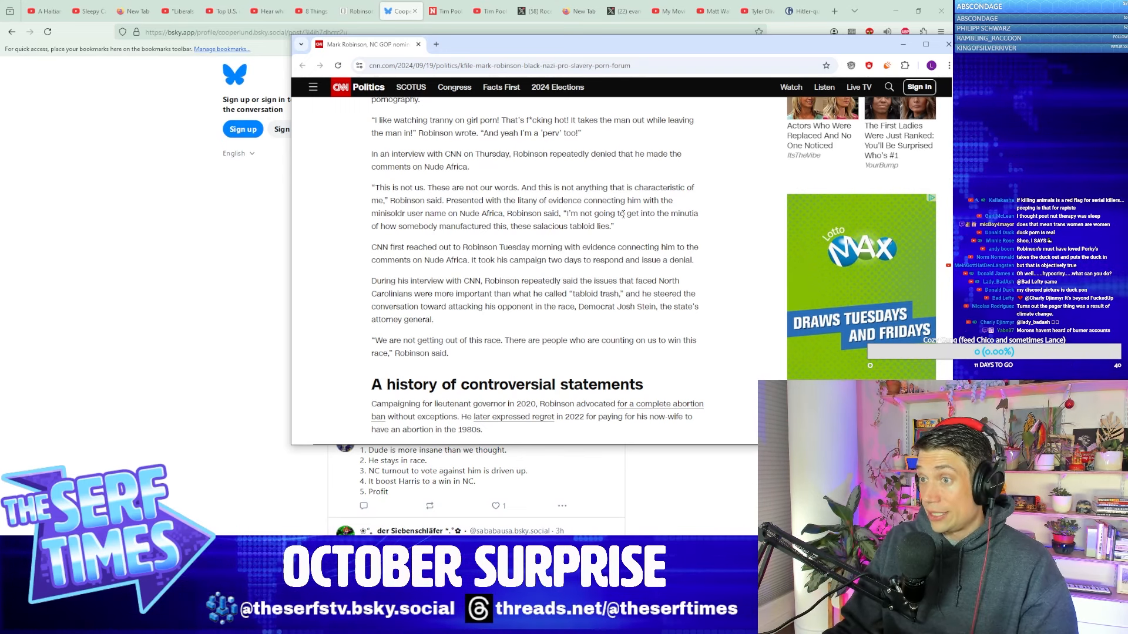
scroll("down", 3)
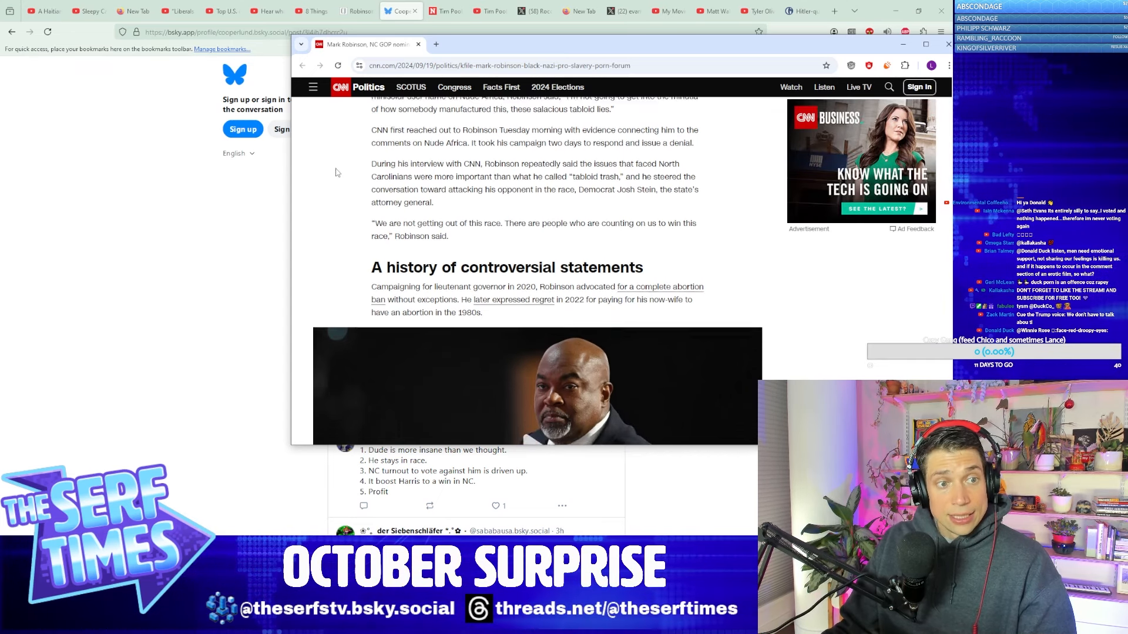
Step: Read past the abortion and MLK paragraphs to the 'Identifying minisoldr as Robinson' heading
scroll("down", 3)
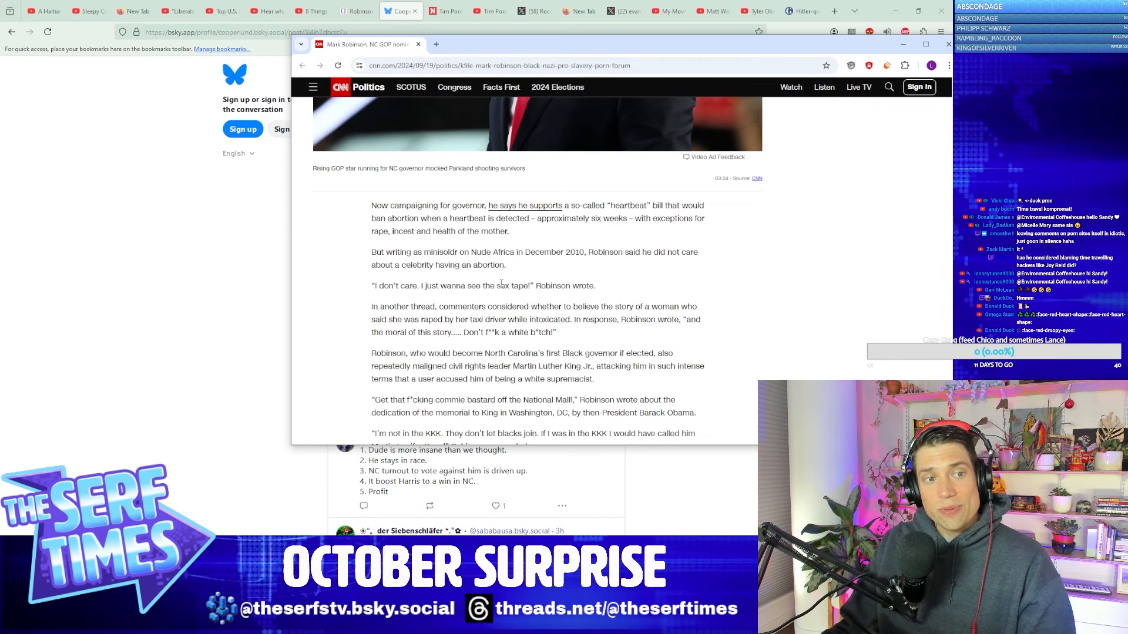
scroll("down", 3)
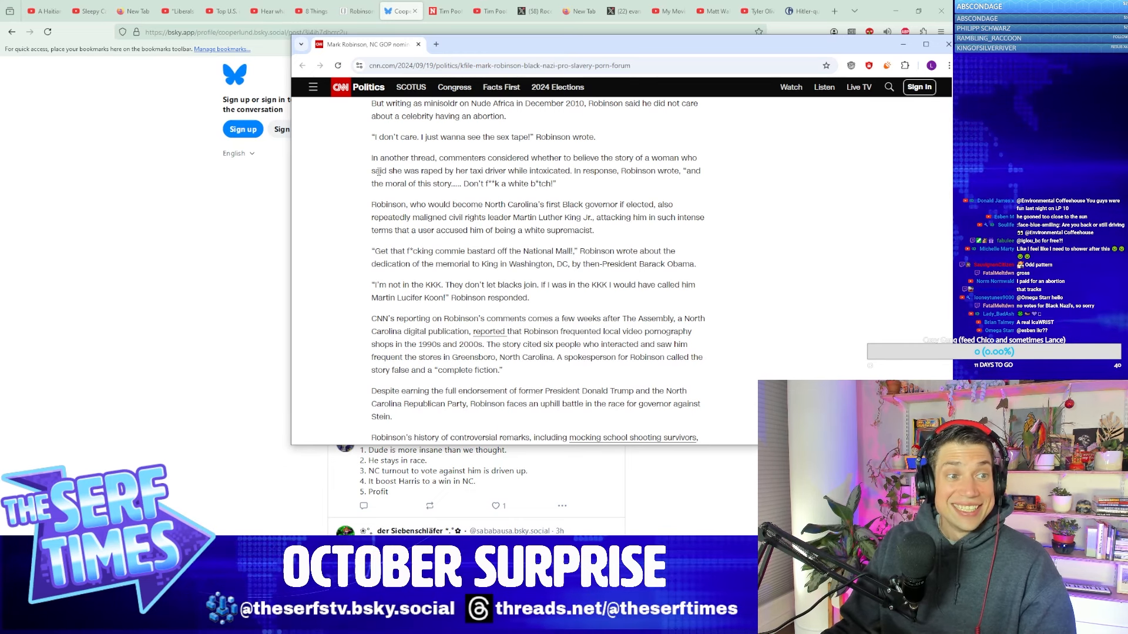
scroll("down", 3)
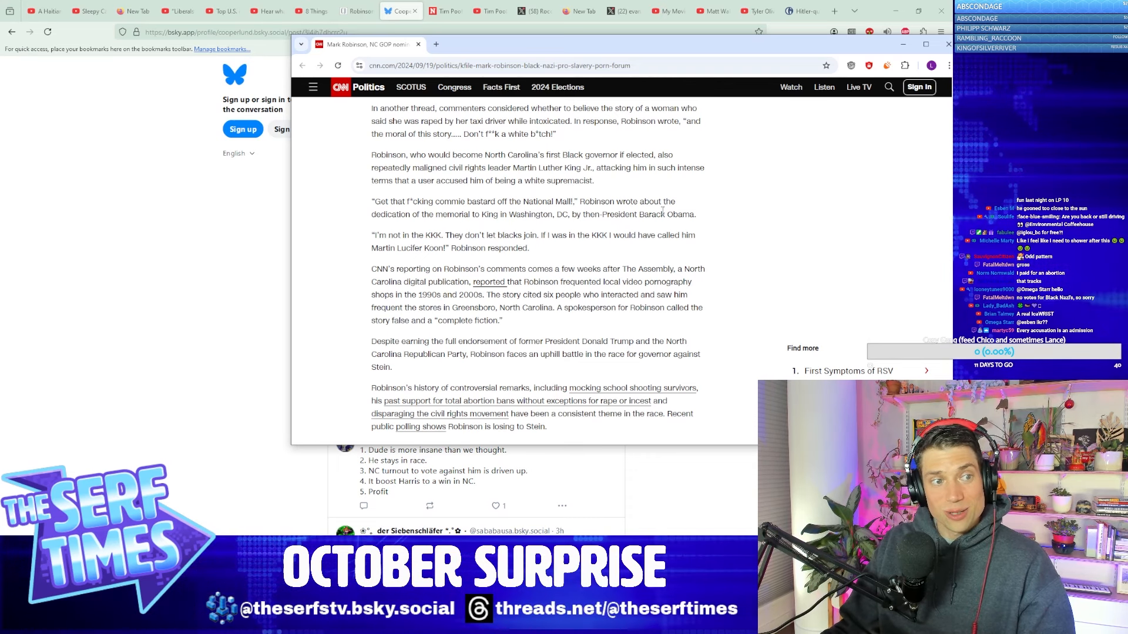
scroll("down", 3)
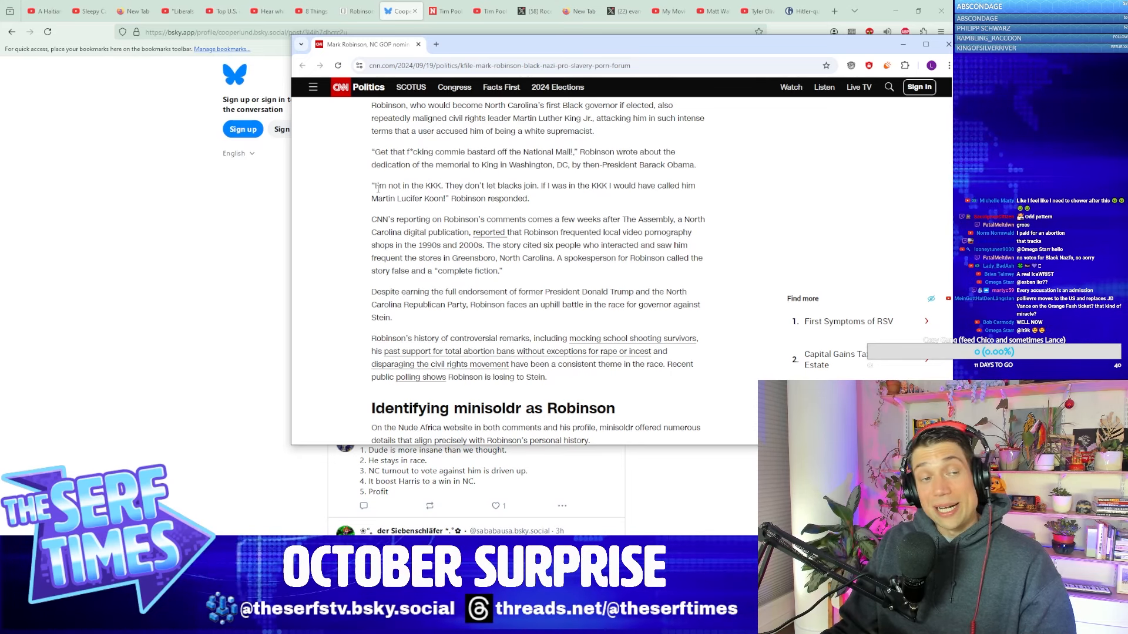
scroll("down", 3)
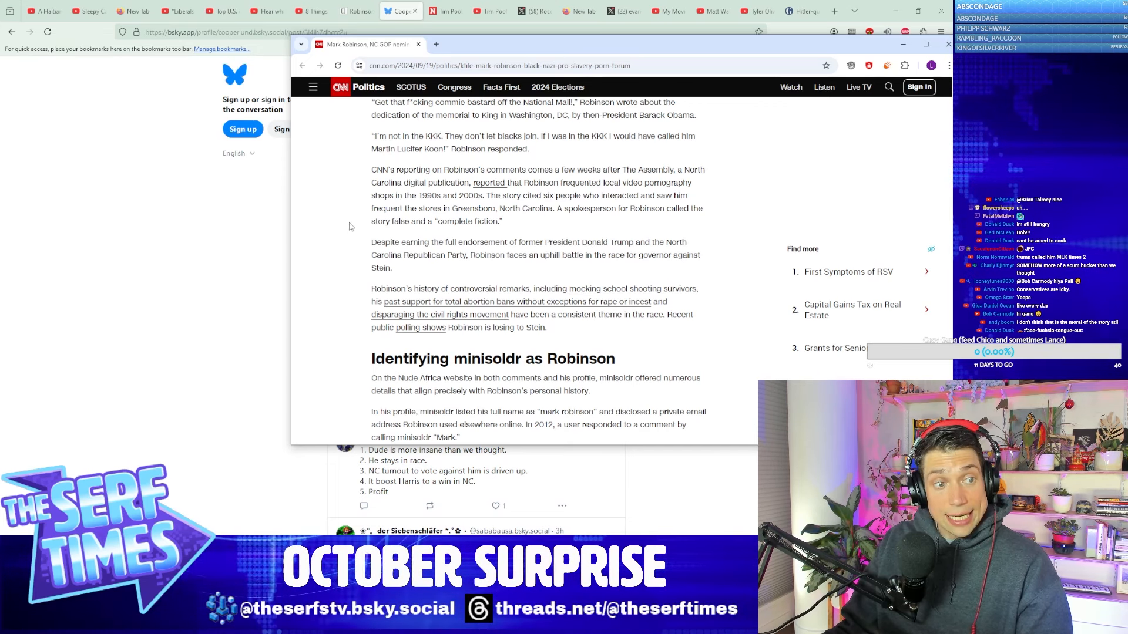
scroll("down", 3)
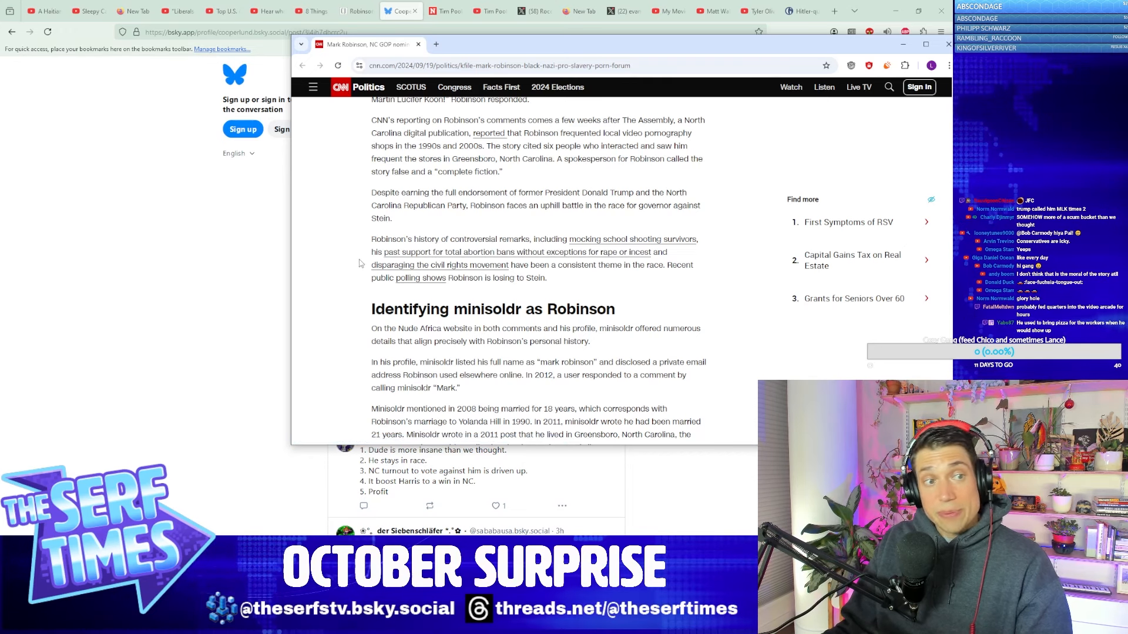
scroll("down", 3)
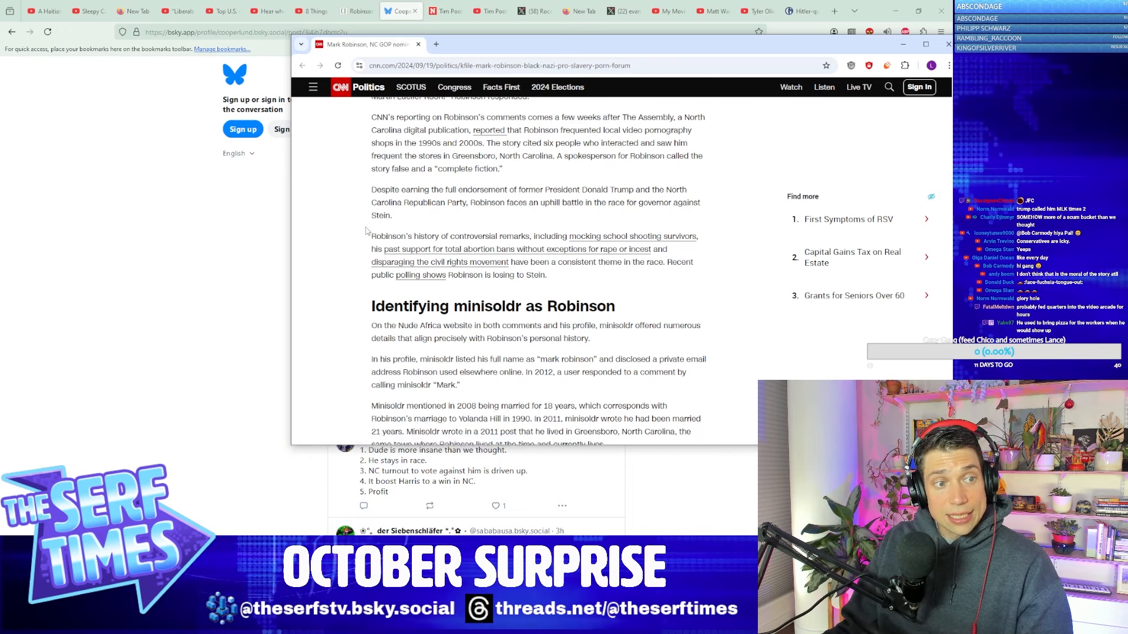
scroll("down", 3)
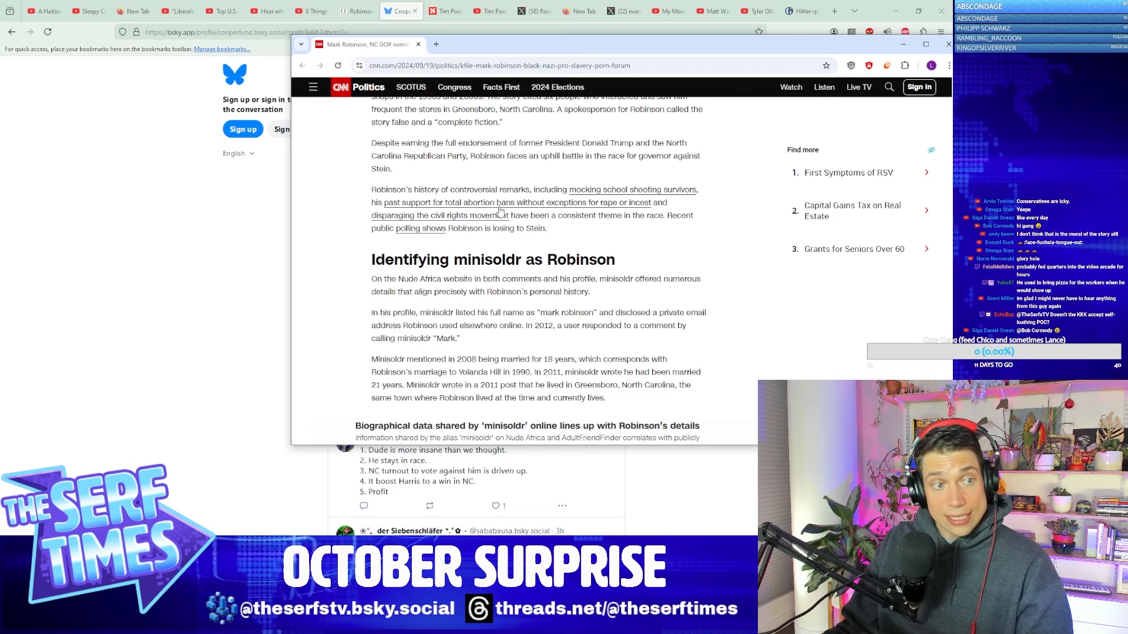
scroll("down", 3)
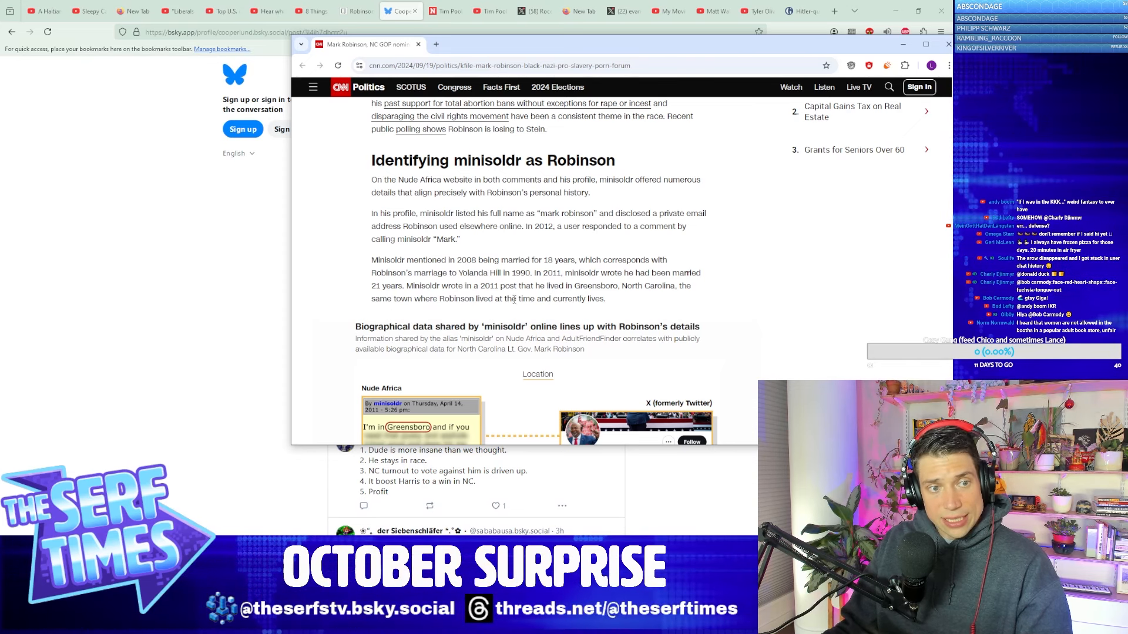
Step: Scroll past the comparison graphic to the paragraphs on Army service, HBCU job and shared Disqus email
scroll("down", 3)
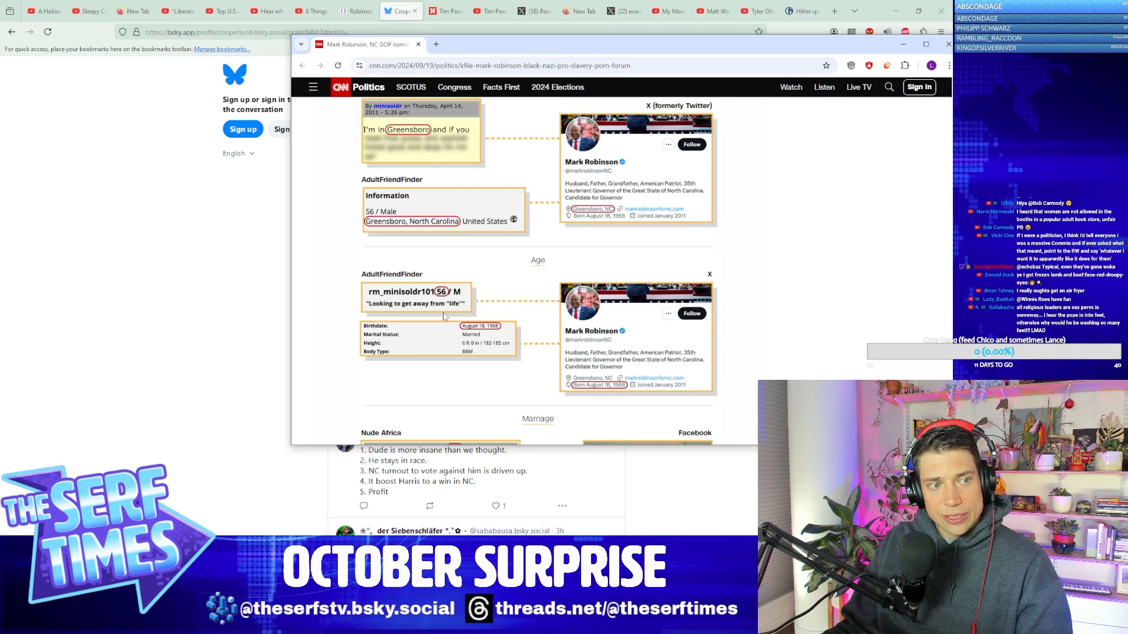
scroll("down", 3)
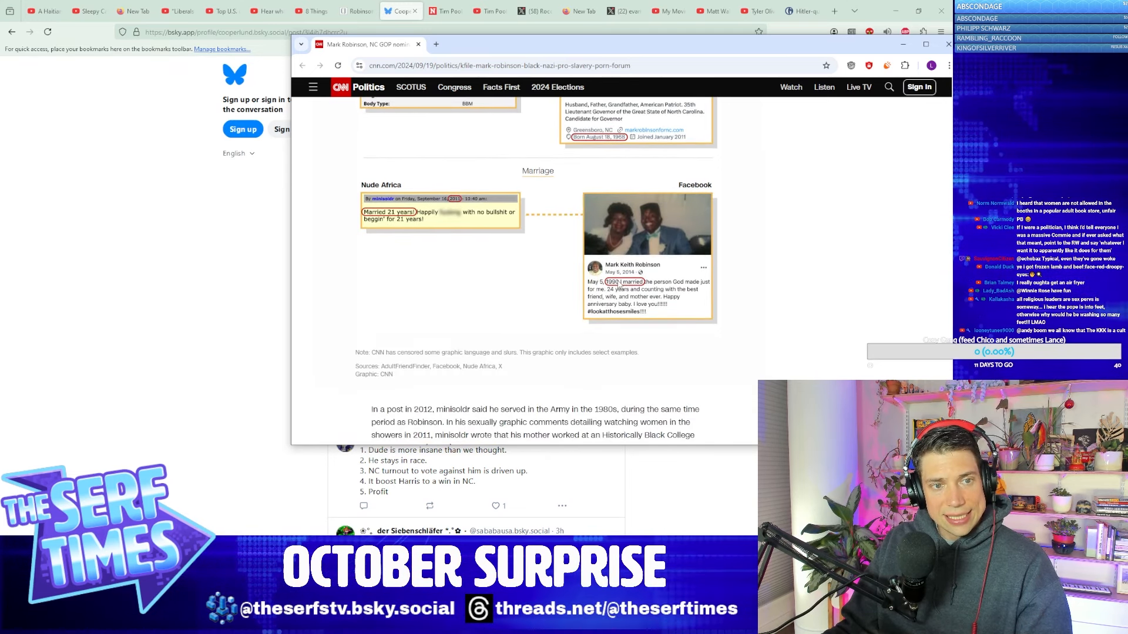
scroll("down", 3)
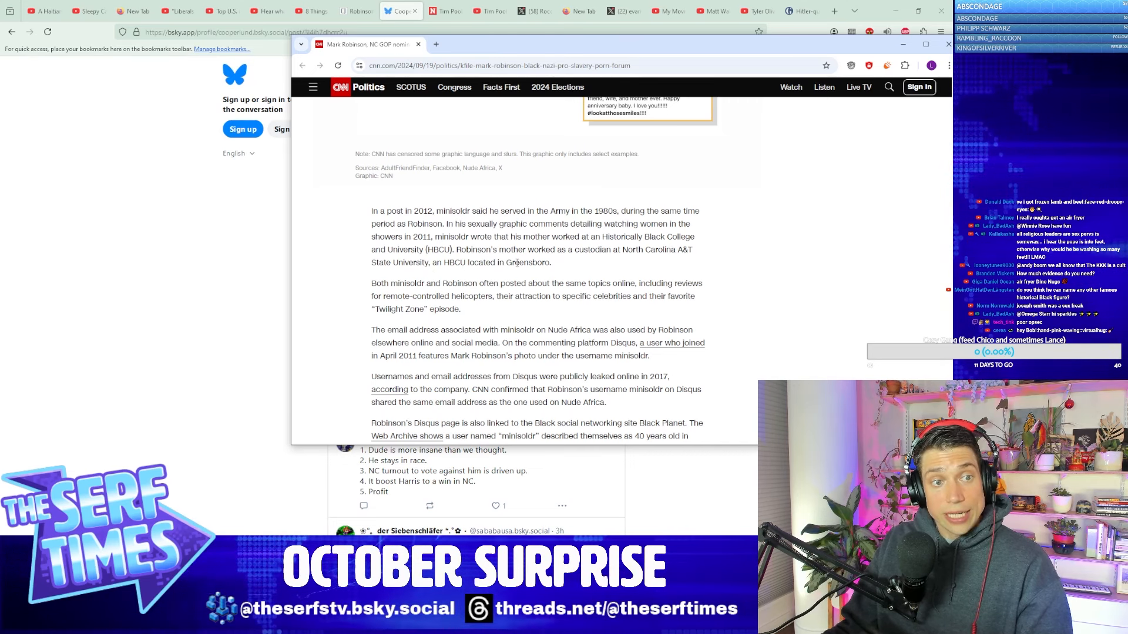
Step: Read past the Disqus paragraphs to the 'A username often used by Robinson' heading
scroll("down", 3)
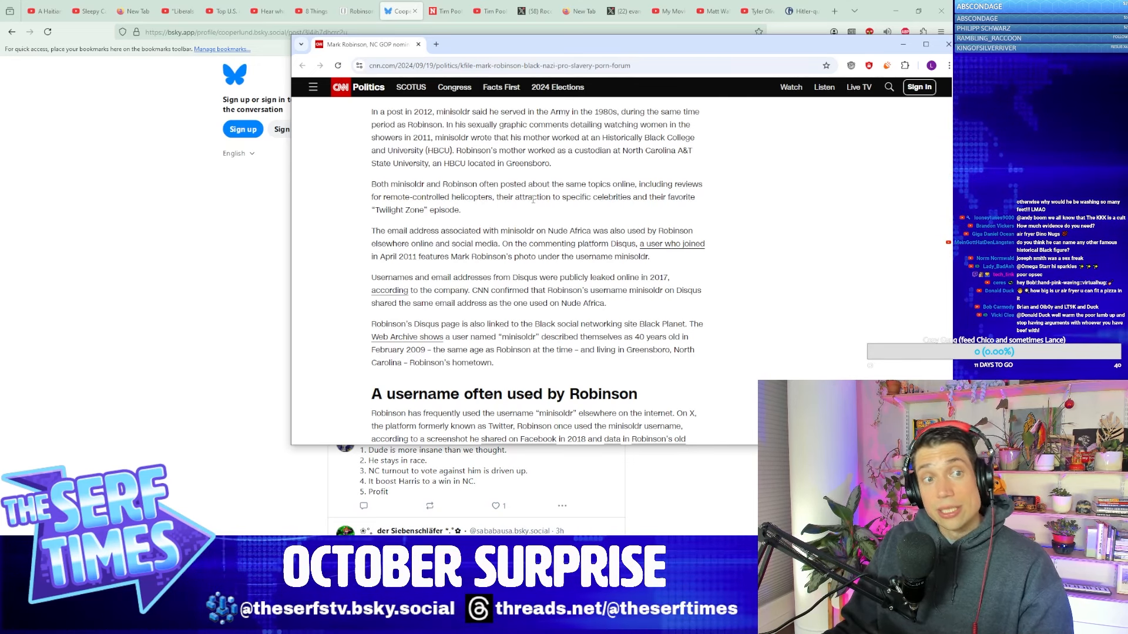
mouse_move(363, 219)
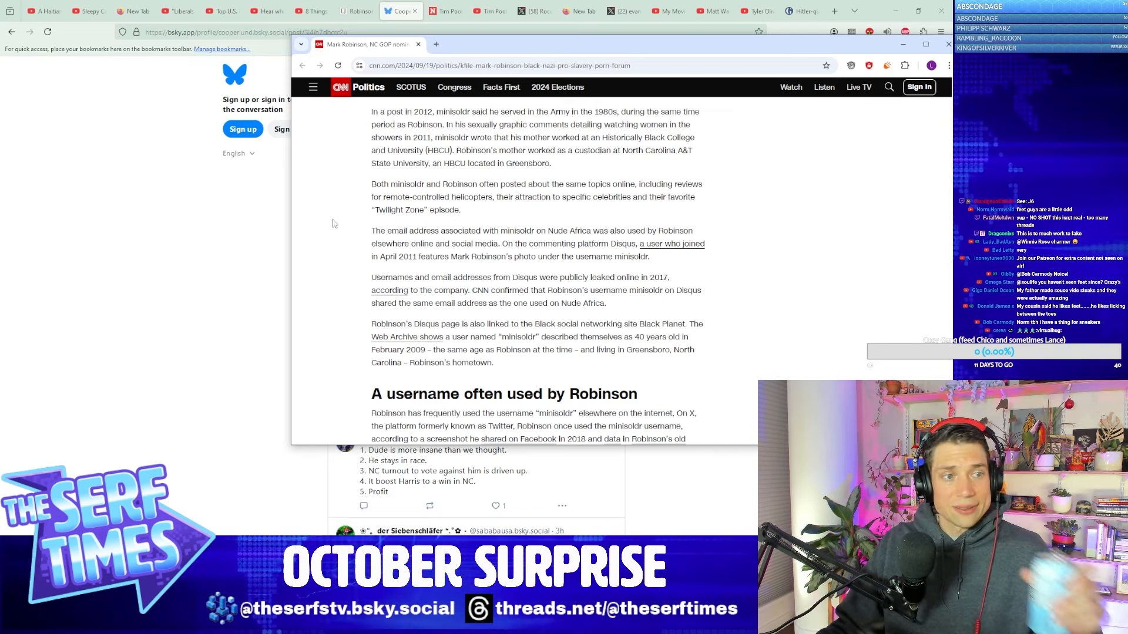
scroll("down", 3)
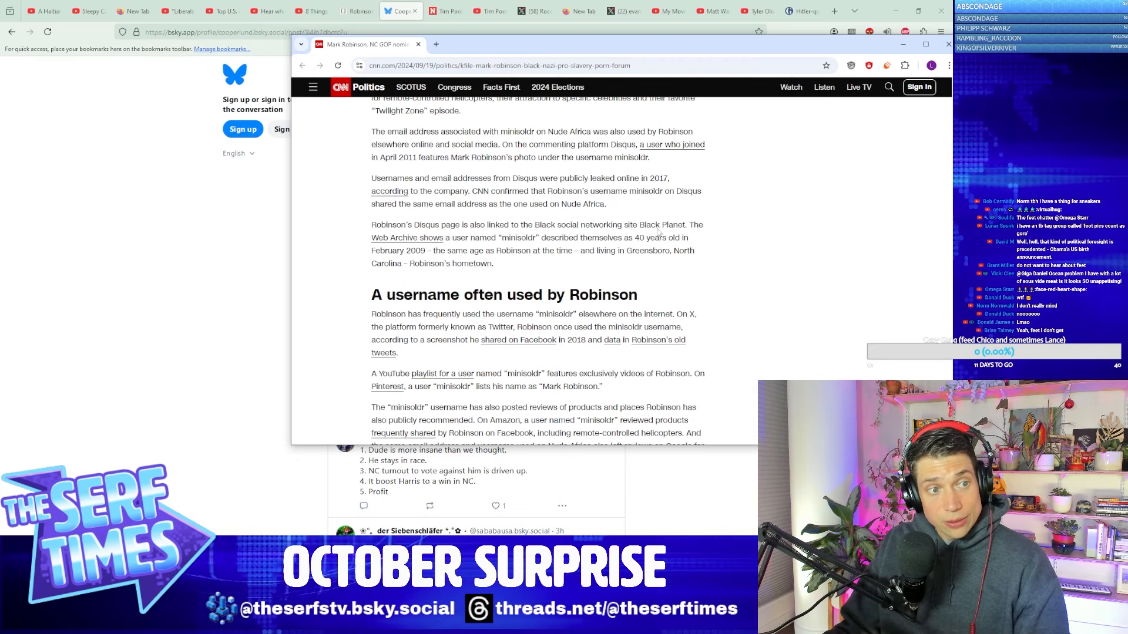
scroll("down", 3)
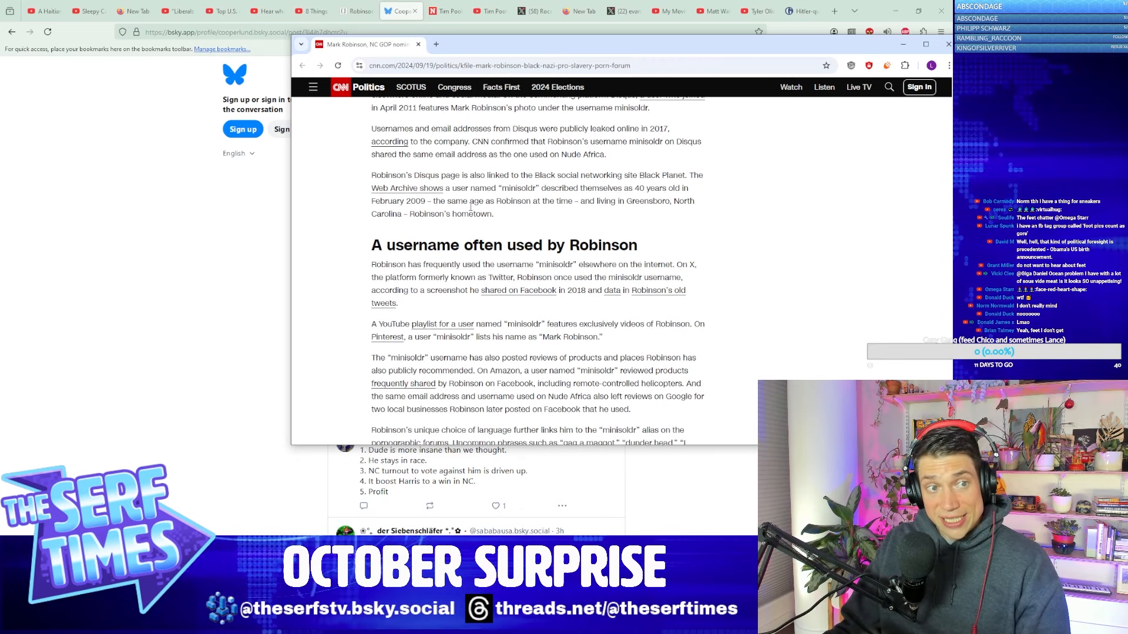
scroll("down", 3)
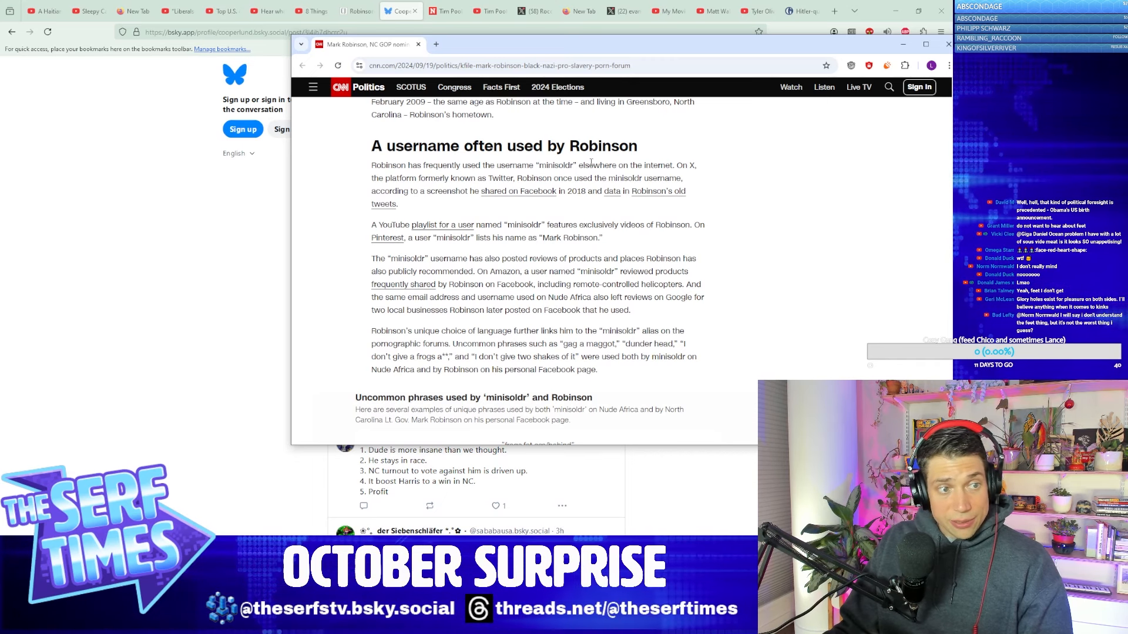
Step: Scroll through the uncommon-phrases graphic to the 'Slavery is not bad' section heading
scroll("down", 3)
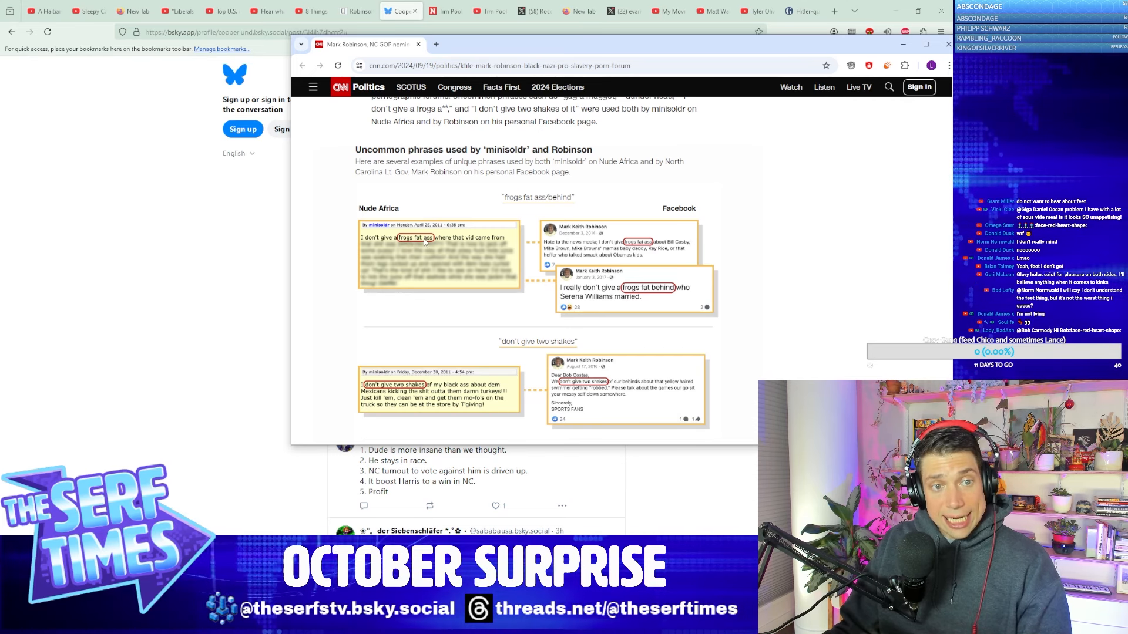
mouse_move(610, 307)
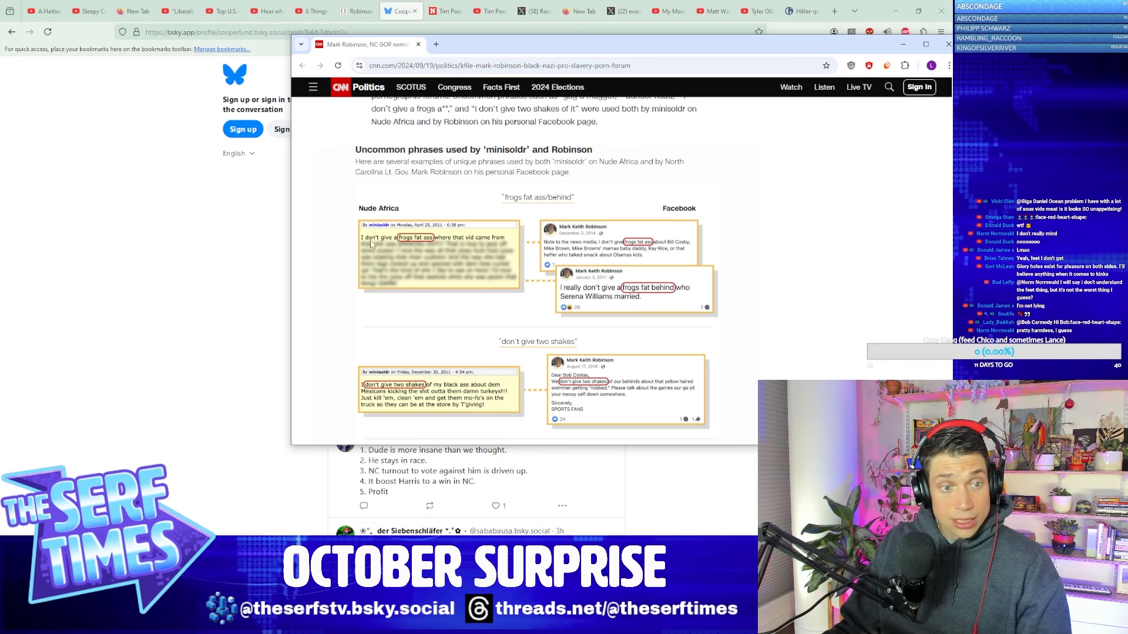
scroll("down", 3)
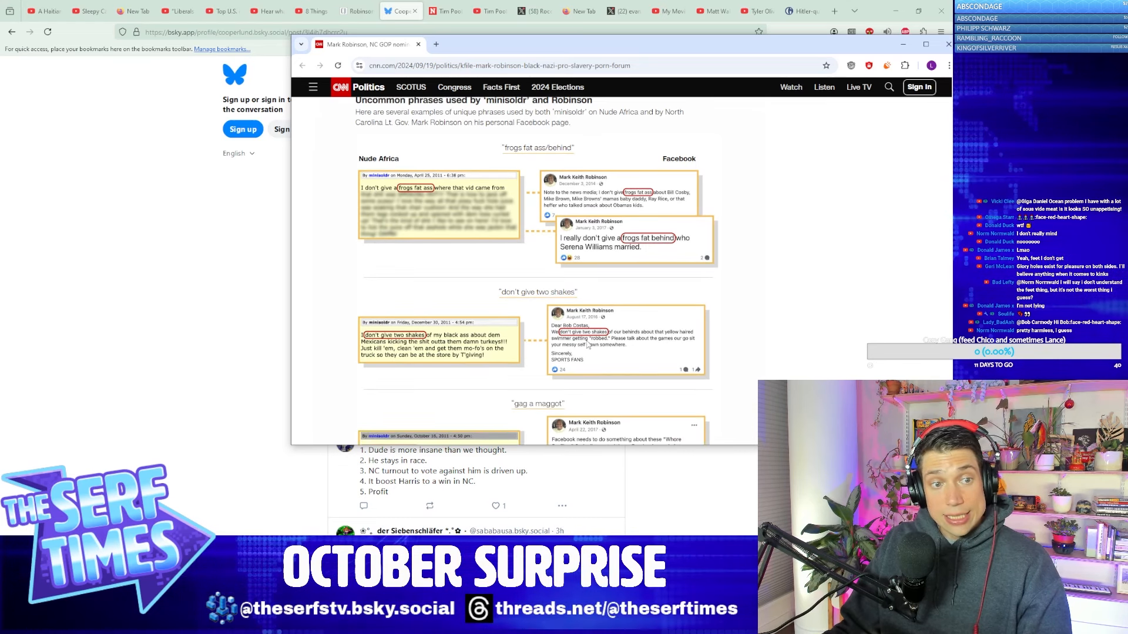
scroll("down", 3)
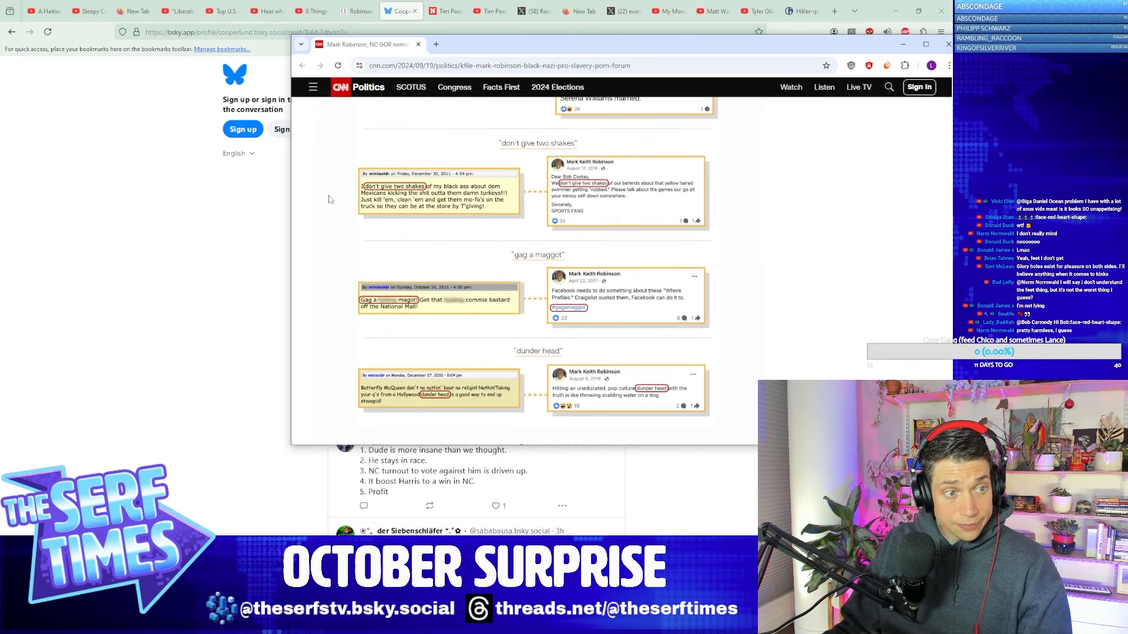
scroll("down", 3)
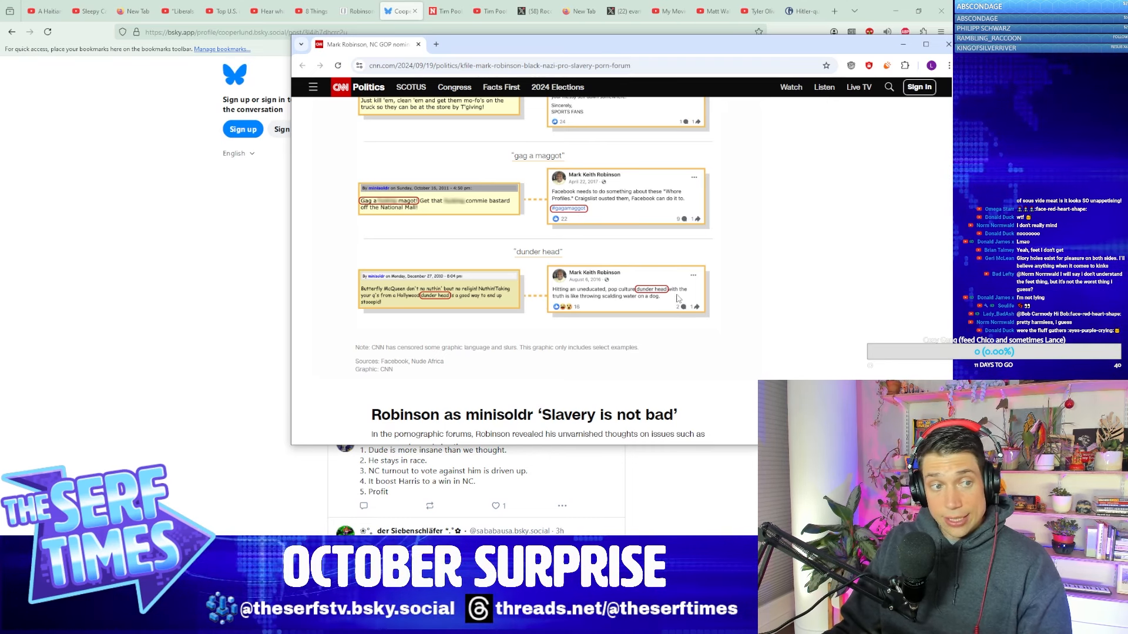
Step: Scroll through the 'Slavery is not bad' section to the paragraphs on his antisemitic and homophobic slurs
scroll("down", 3)
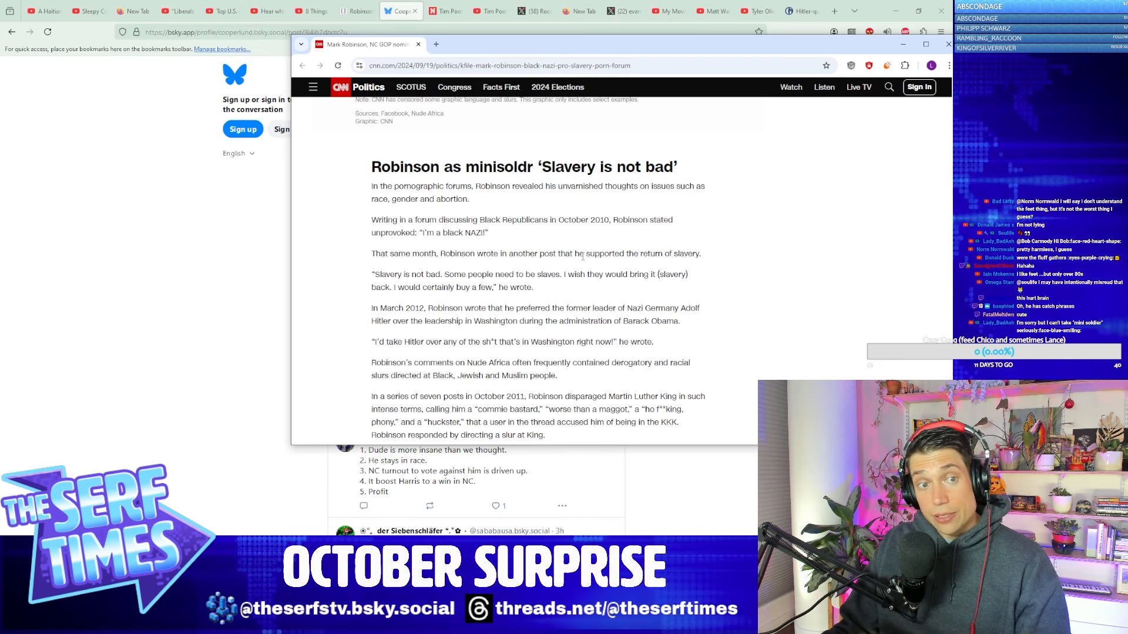
scroll("down", 3)
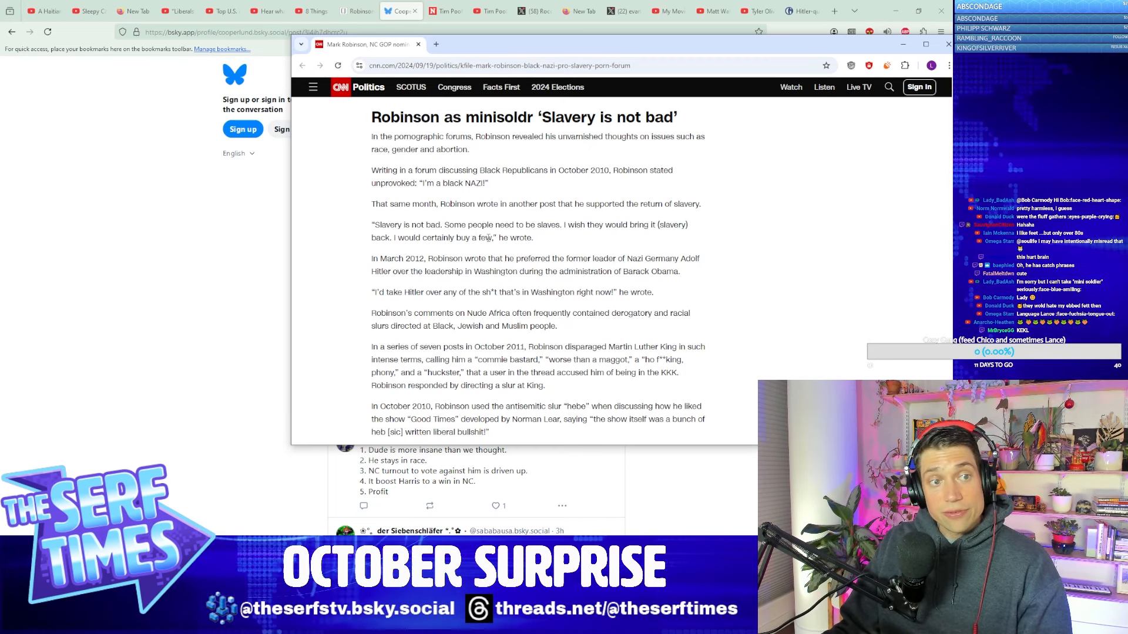
scroll("down", 3)
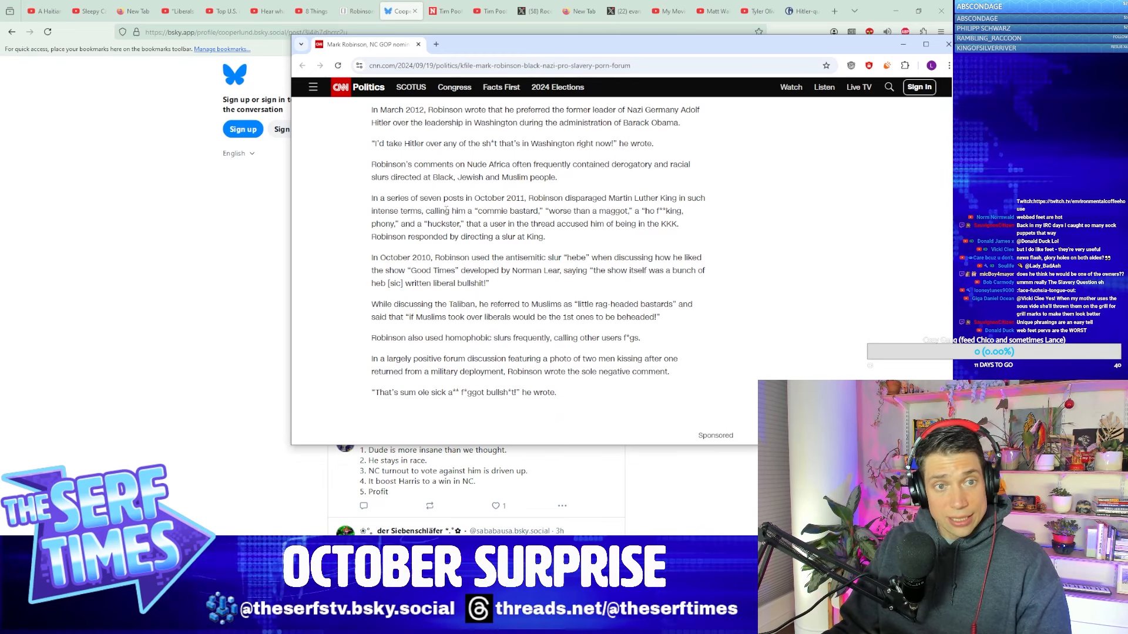
Step: Scroll past the section's final quote to the sponsored ad and back to the 'Robinson as minisoldr' heading
scroll("down", 3)
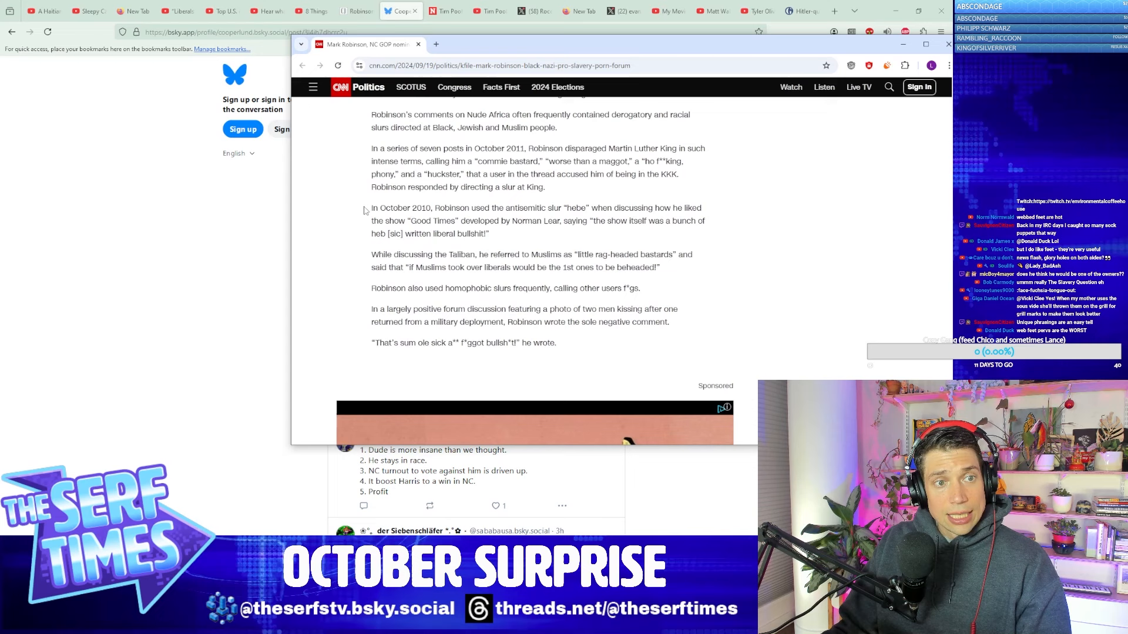
scroll("down", 3)
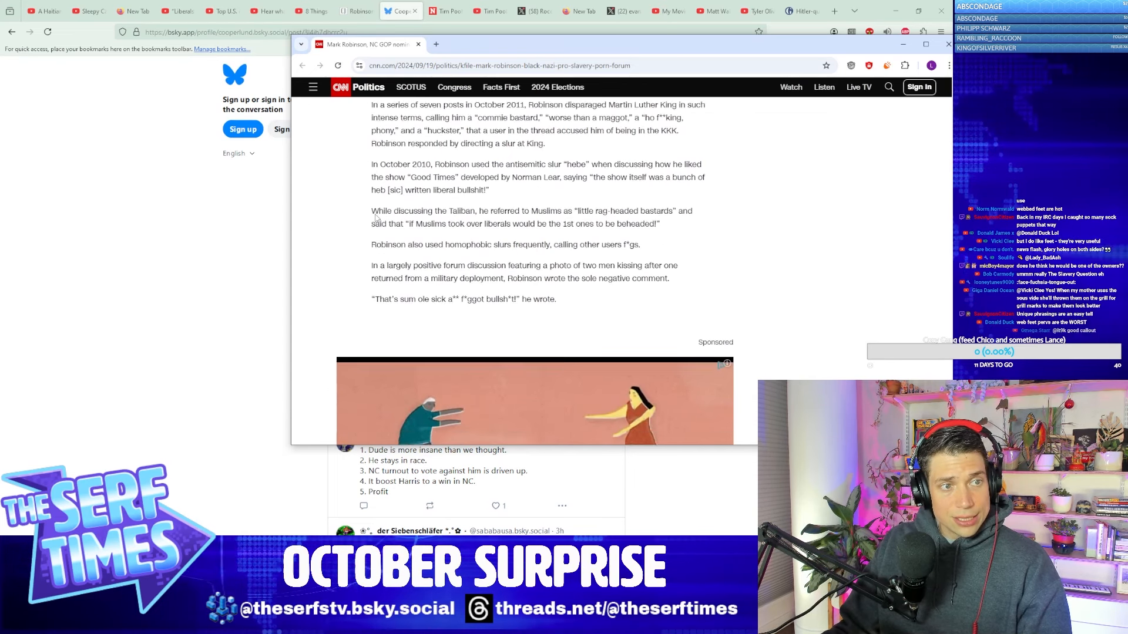
scroll("down", 3)
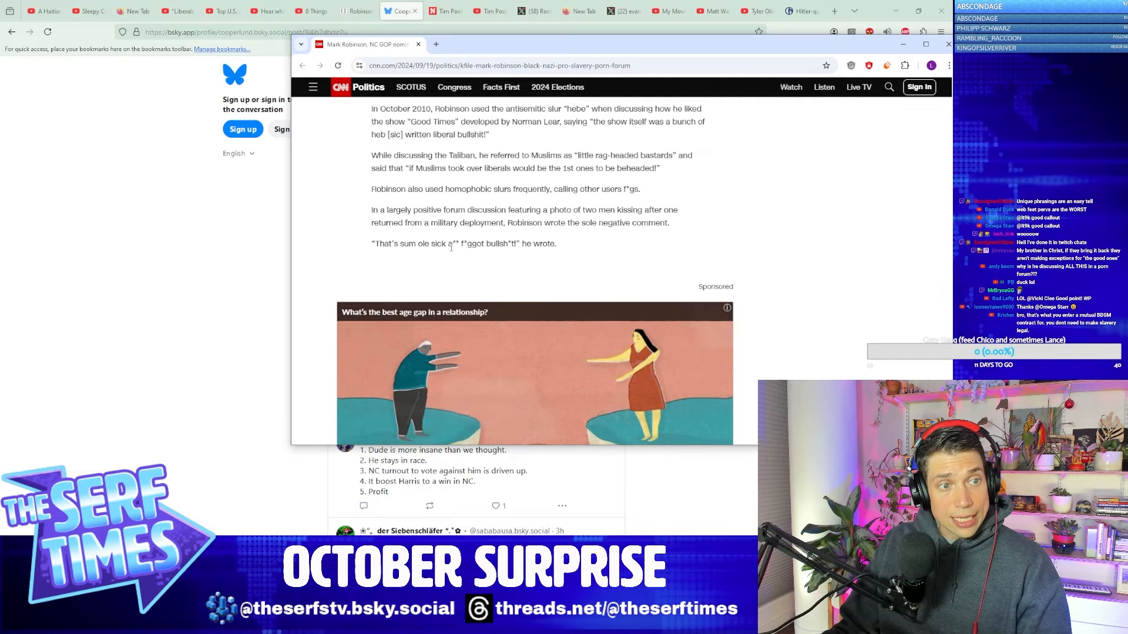
scroll("down", 3)
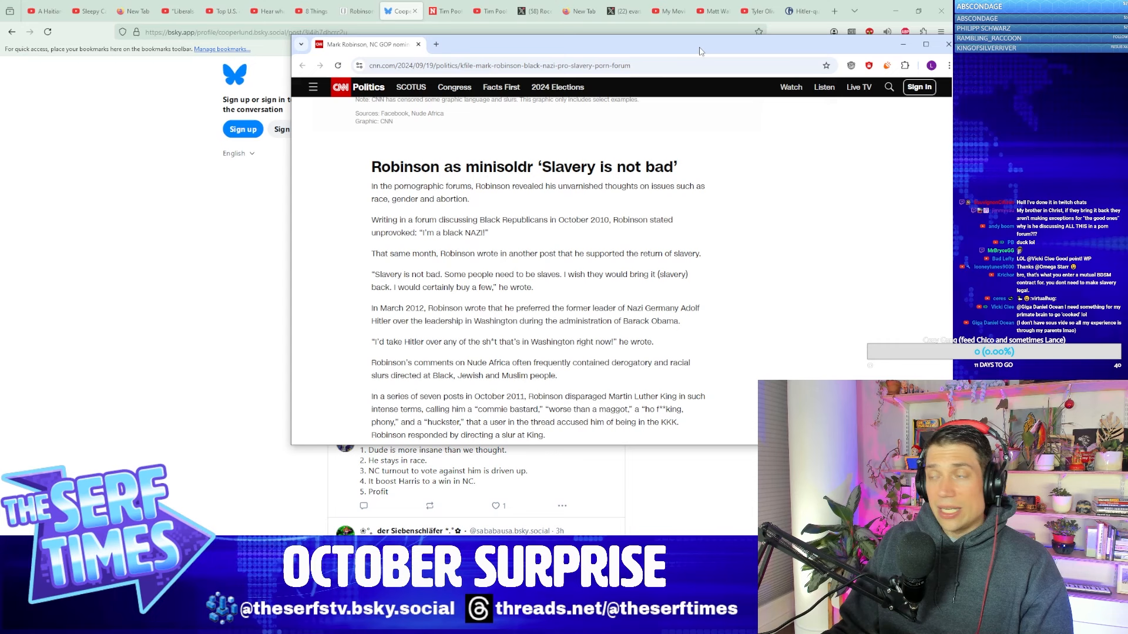
Step: Minimize the CNN window and switch to the Newsweek 'Tim Pool Sues Kamala Harris HQ' tab
left_click(948, 43)
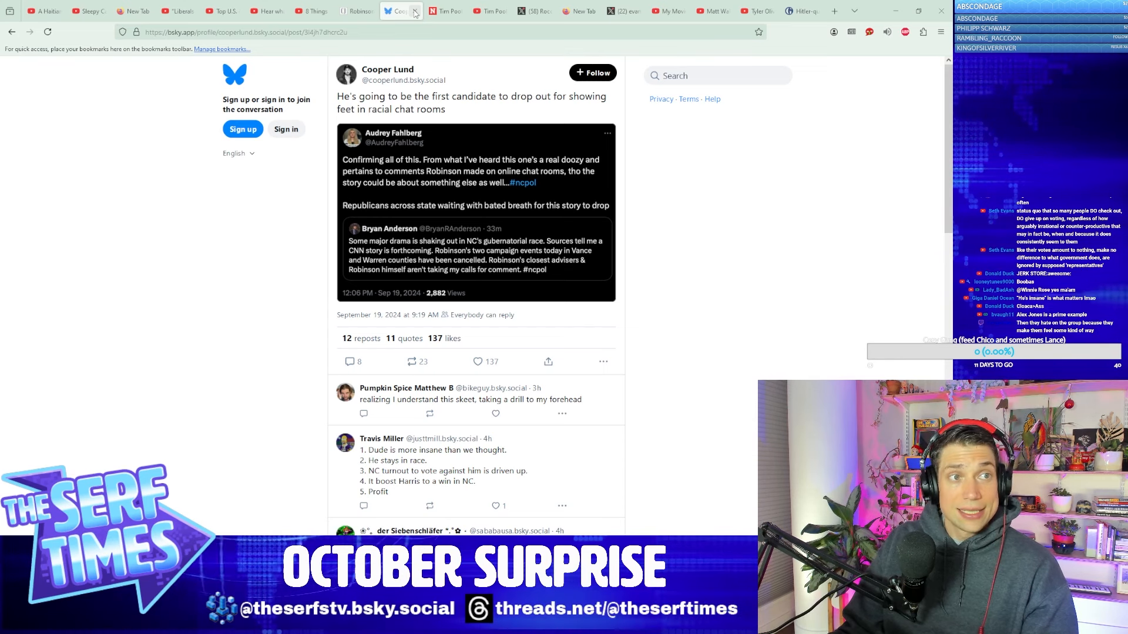
left_click(444, 10)
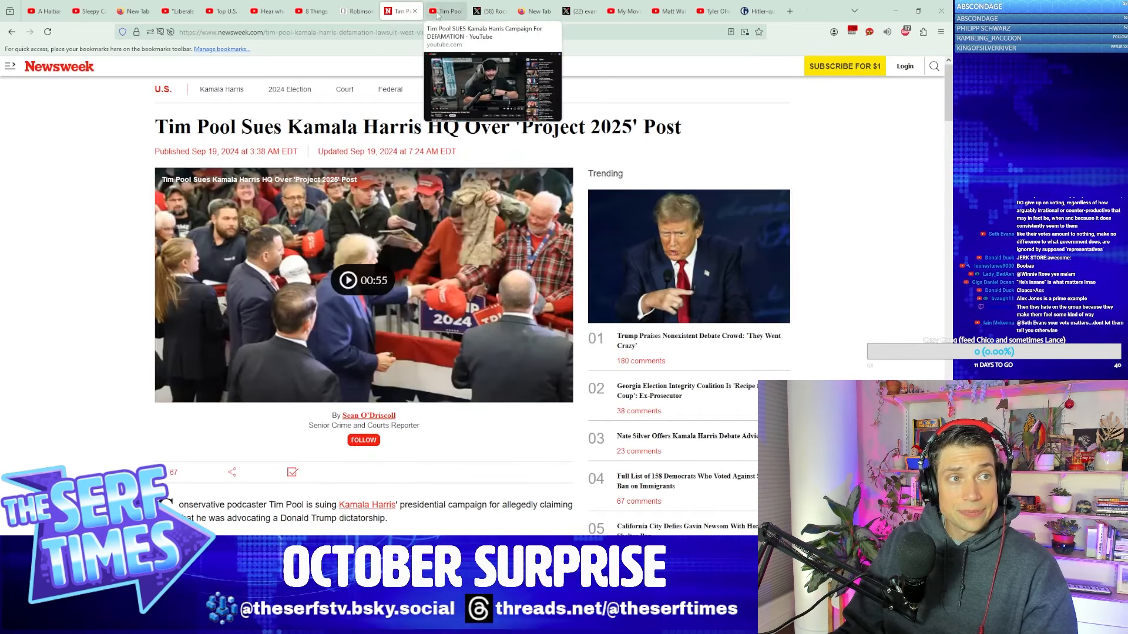